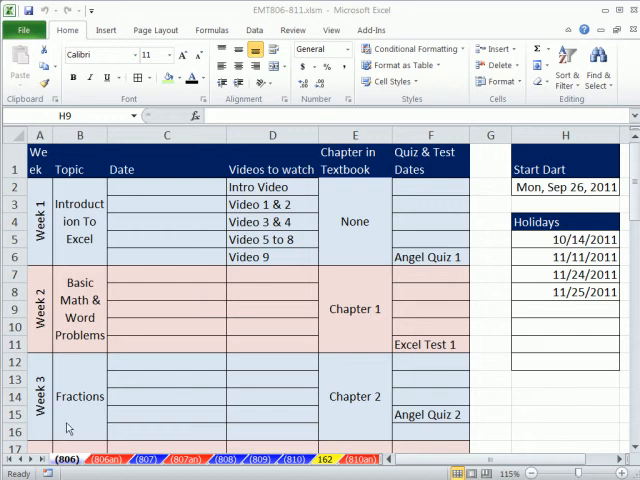
mouse_move(301, 20)
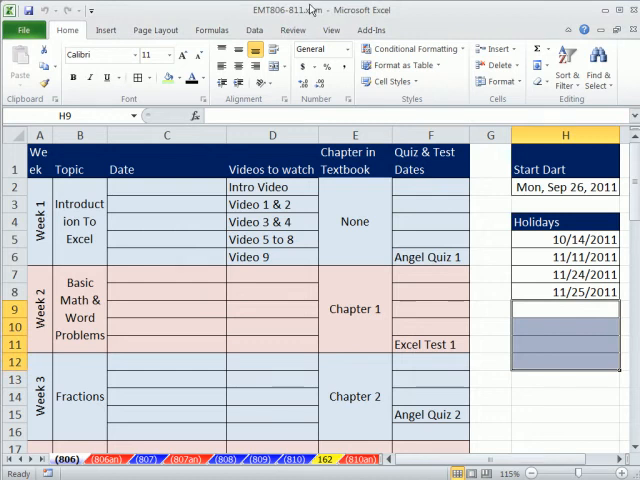
mouse_move(318, 336)
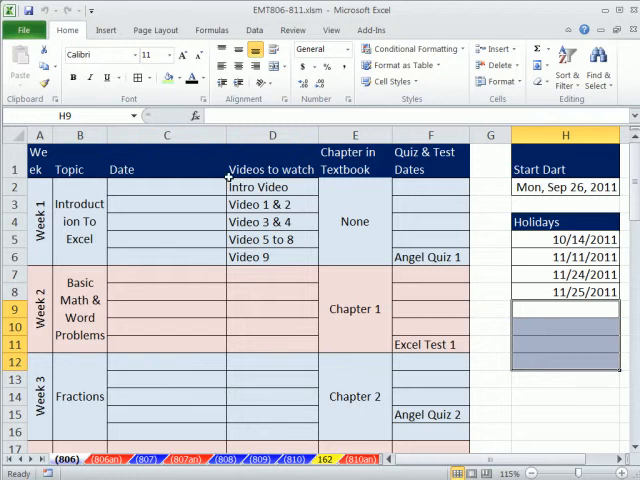
Step: Select the empty Date cells C2:C14 and start date H2, then view the finished 806an example
drag(166, 186, 166, 328)
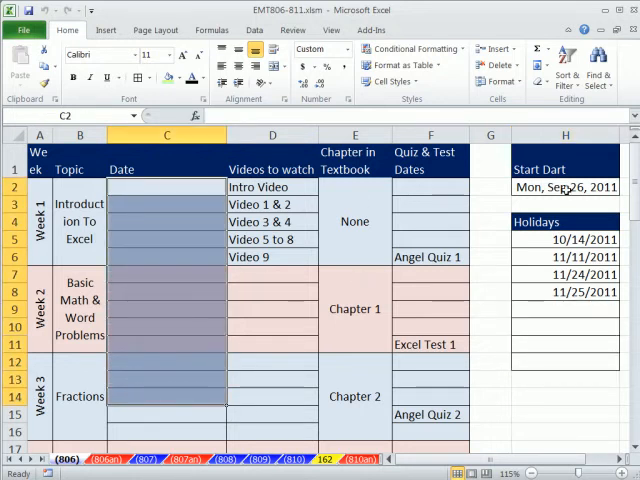
click(565, 187)
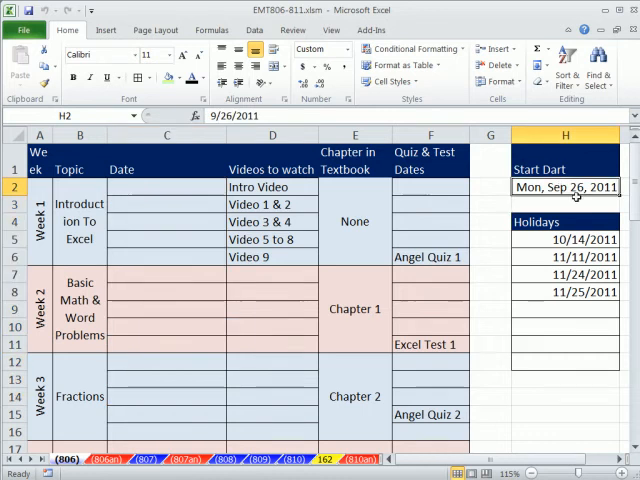
drag(166, 186, 166, 405)
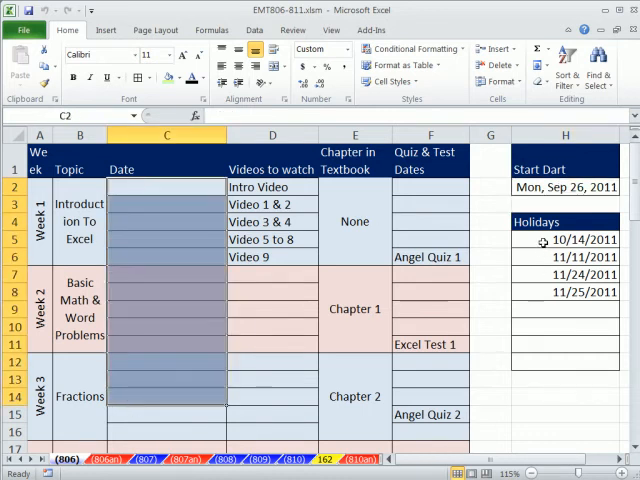
click(166, 257)
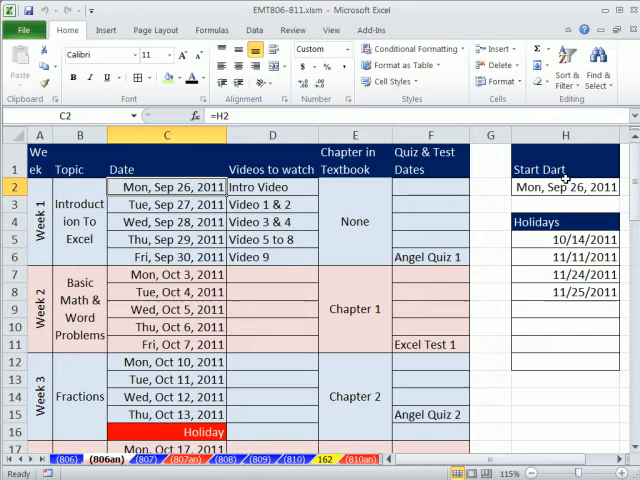
Step: On 806an, enter 9/20/2011 as the start date in H2 and 9/27 in holiday cell H6
click(565, 187)
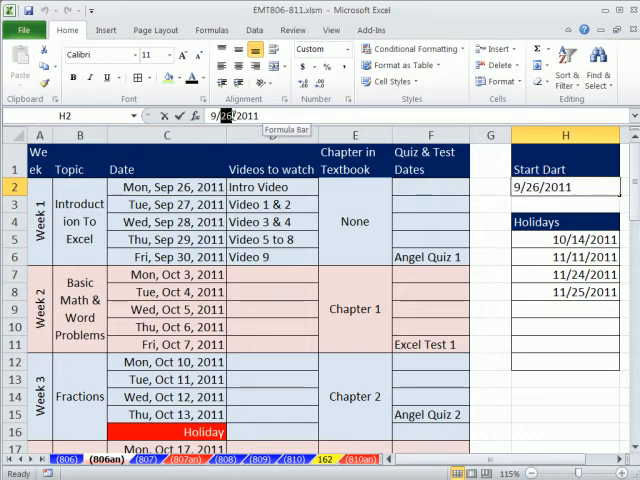
text(9/20/2011)
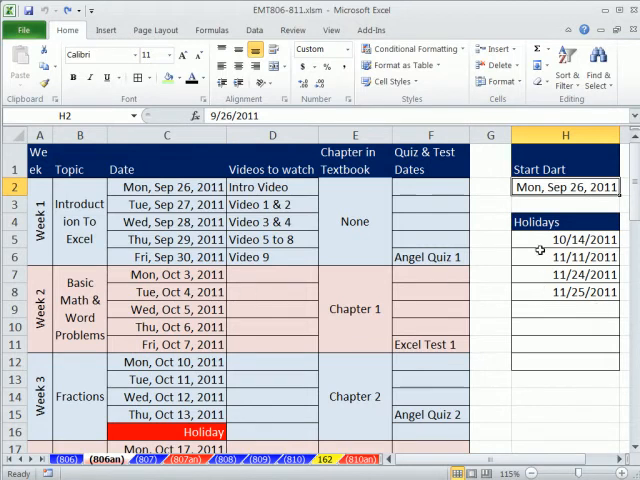
click(565, 257)
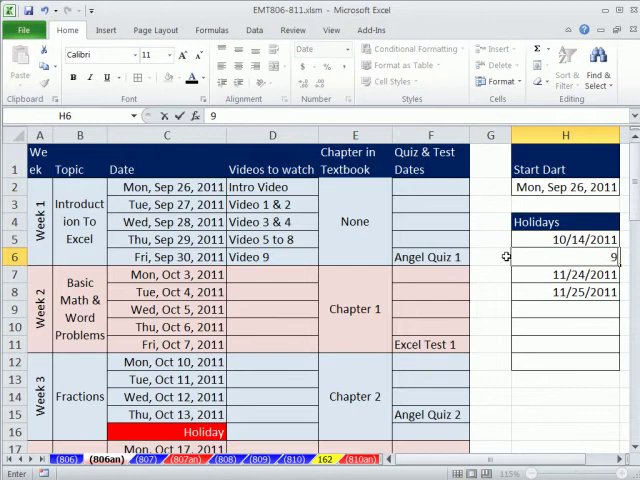
text(9/27)
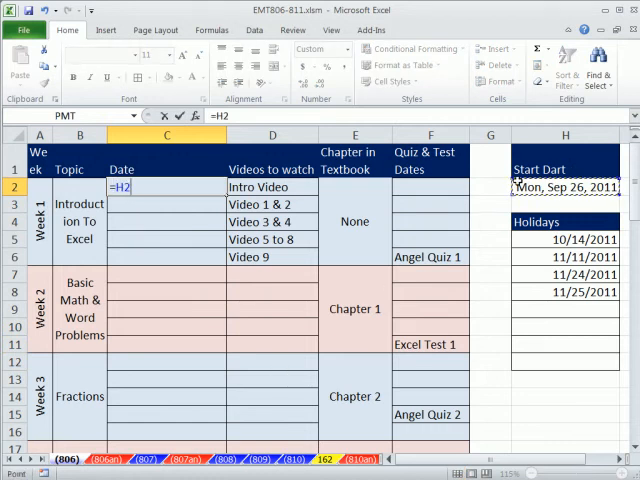
Step: Link C2 to the start date and fill week 1 with the dates Sep 26–30
key(Return)
text(=C2)
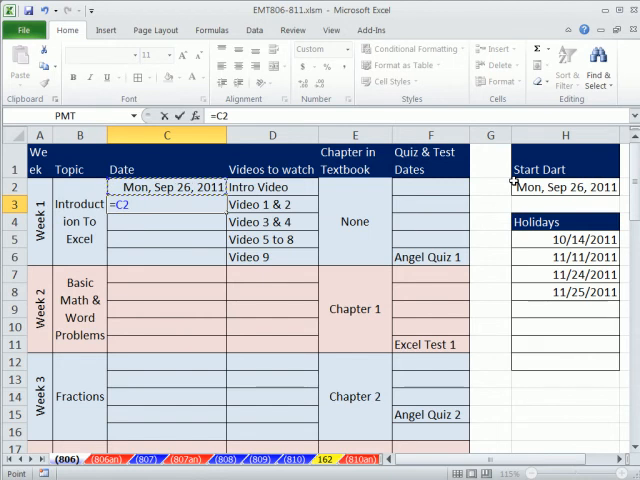
text(+1)
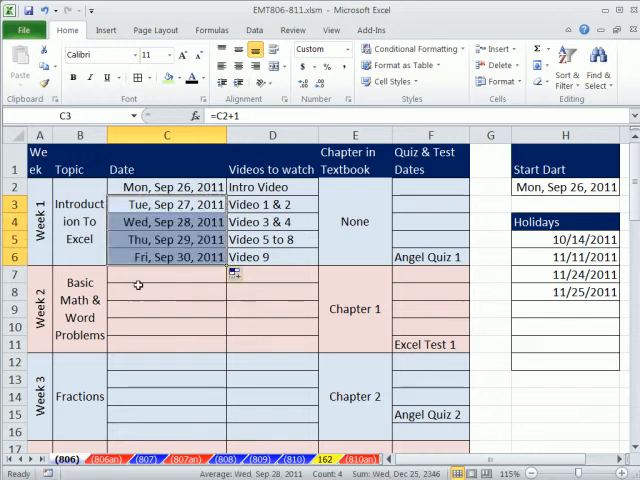
click(166, 270)
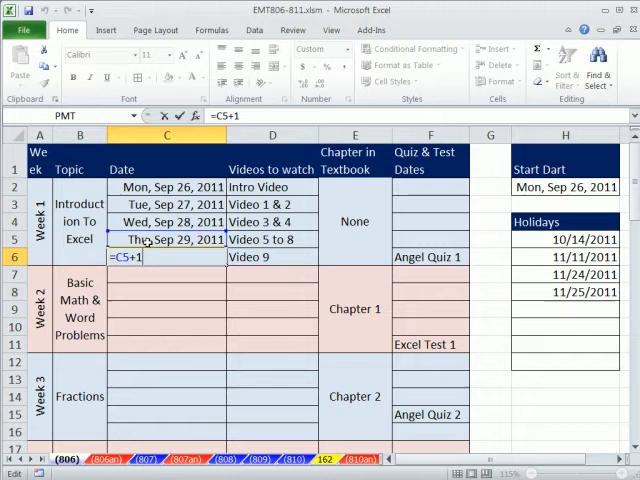
key(Return)
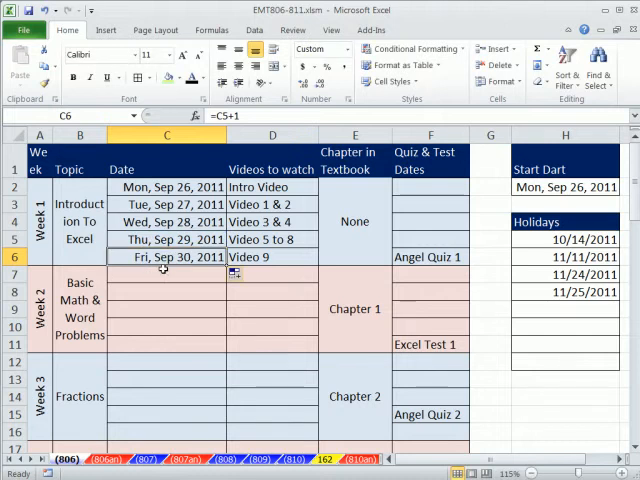
Step: Enter week 2's Monday formula in C7 from C6, giving dates Oct 3–7
click(166, 273)
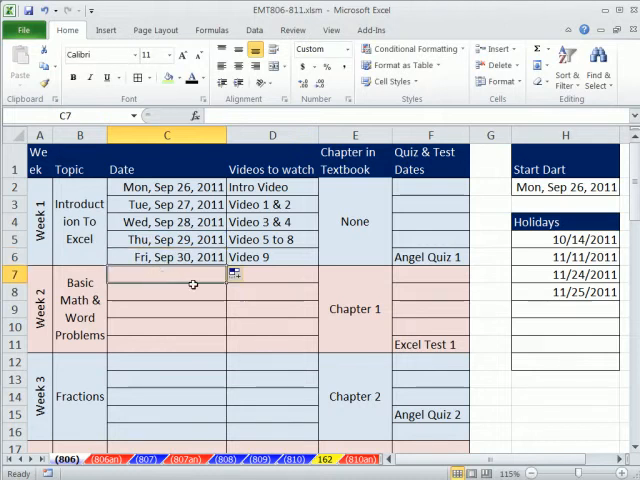
text(=C6+)
click(167, 292)
text(=C7+)
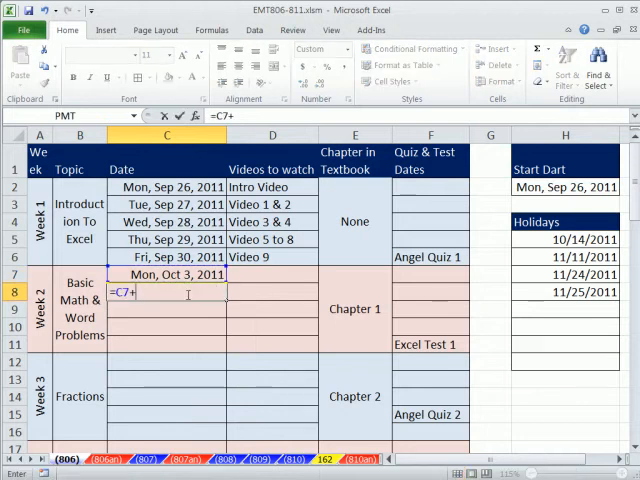
text(1)
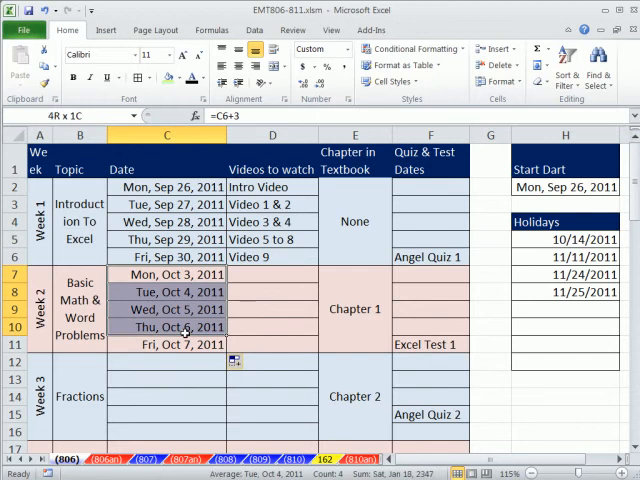
Step: Fill week 2's C7:C11 formulas down to row 61, ending Fri, Dec 16, 2011
double_click(166, 274)
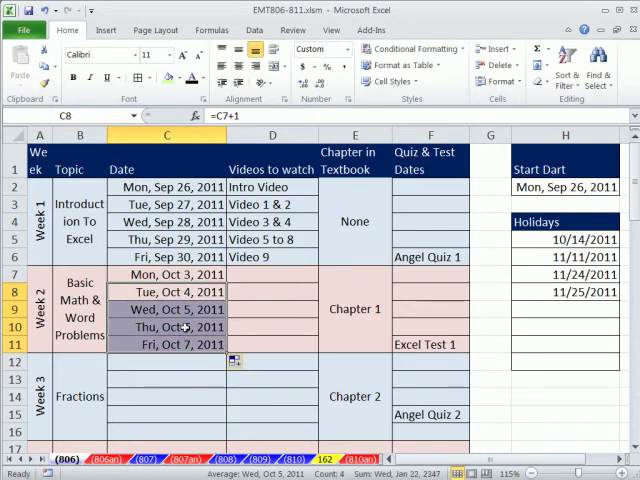
click(166, 274)
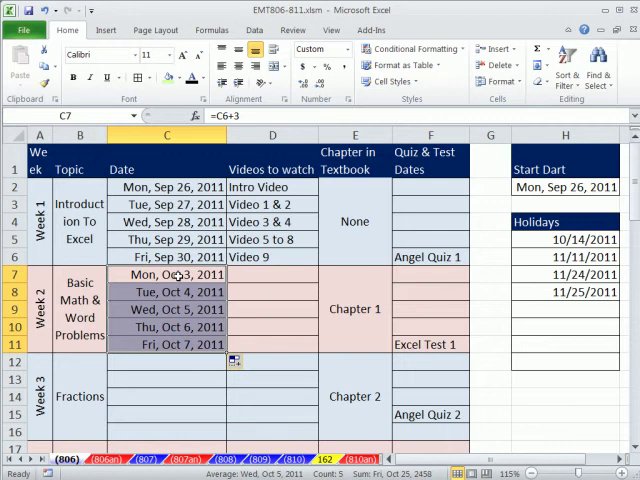
scroll(down, 3)
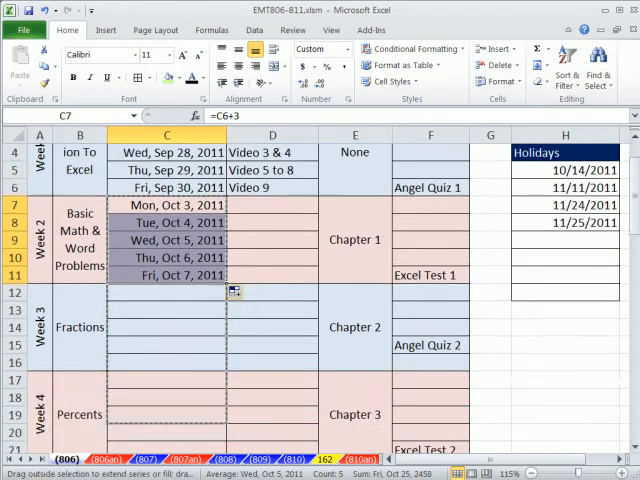
scroll(down, 3)
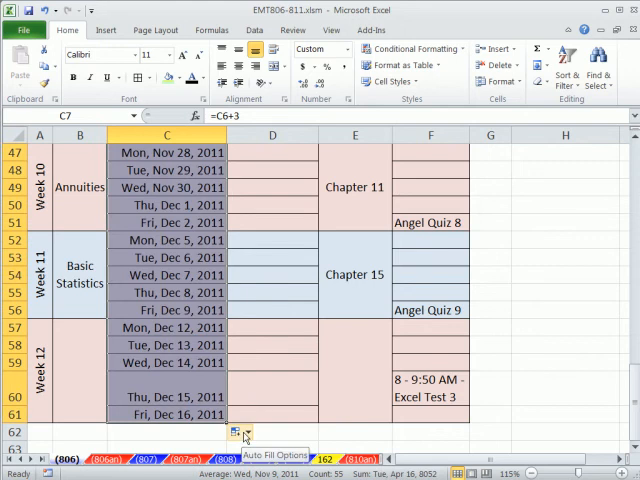
click(246, 433)
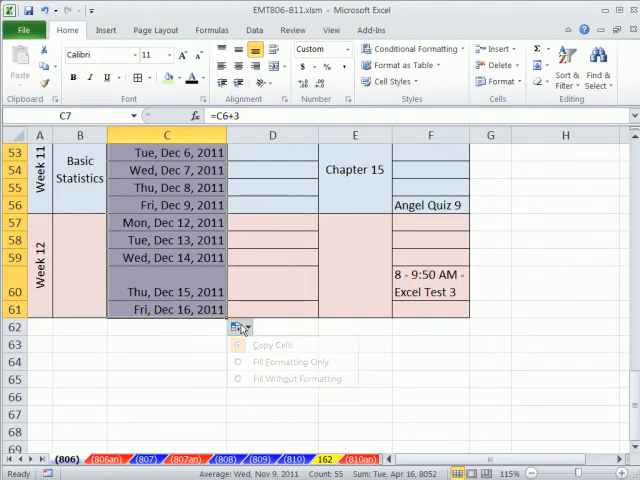
mouse_move(284, 379)
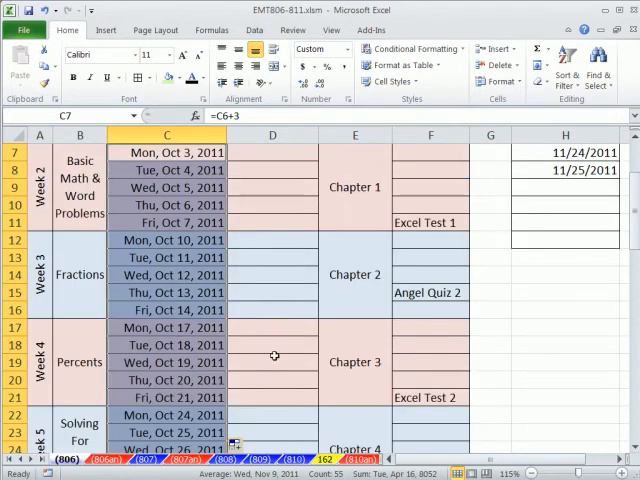
scroll(up, 3)
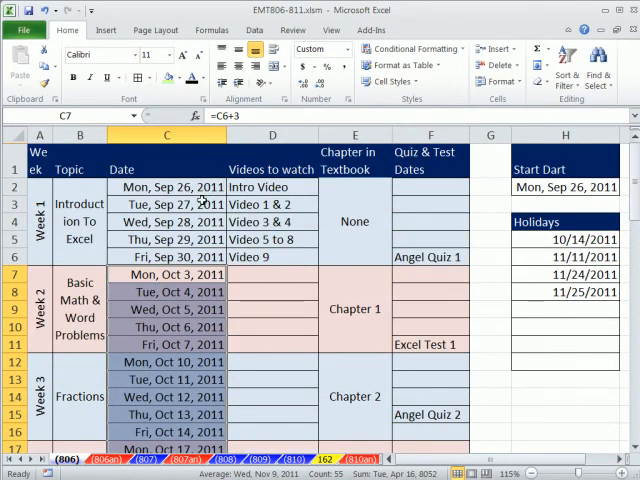
click(565, 187)
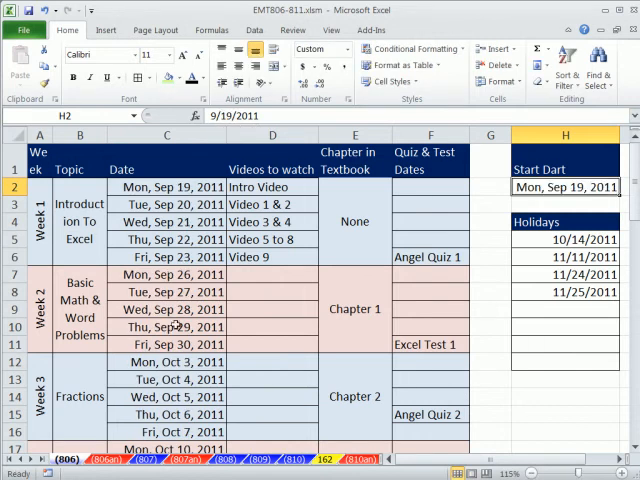
mouse_move(518, 244)
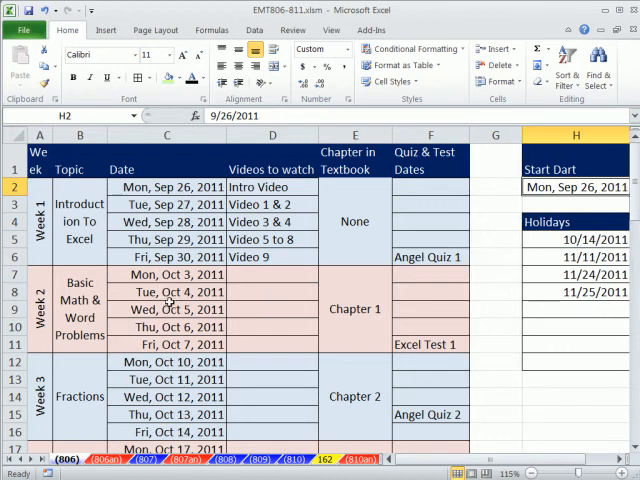
mouse_move(228, 293)
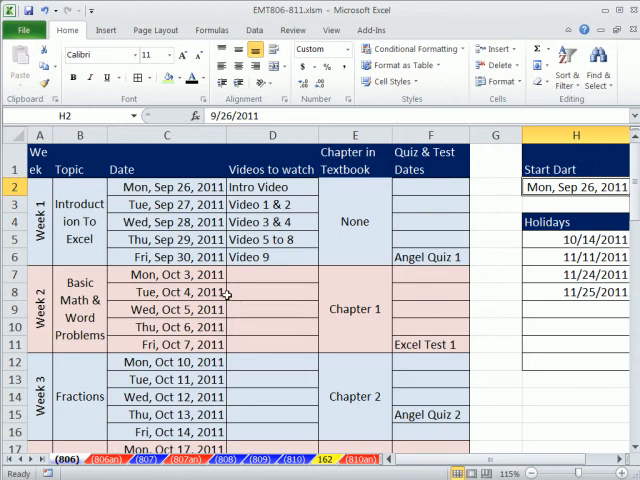
mouse_move(302, 286)
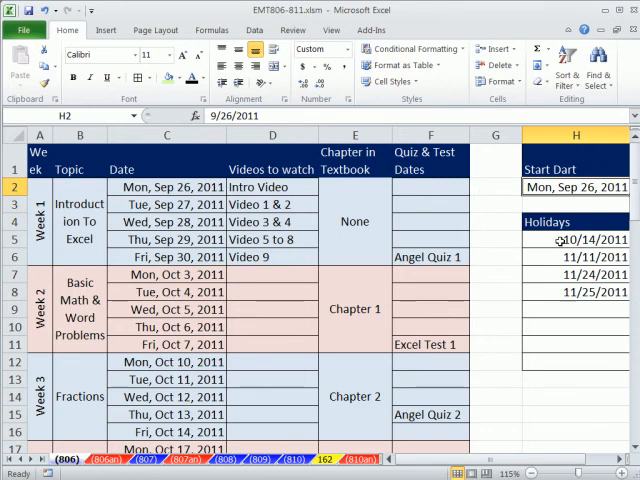
click(167, 432)
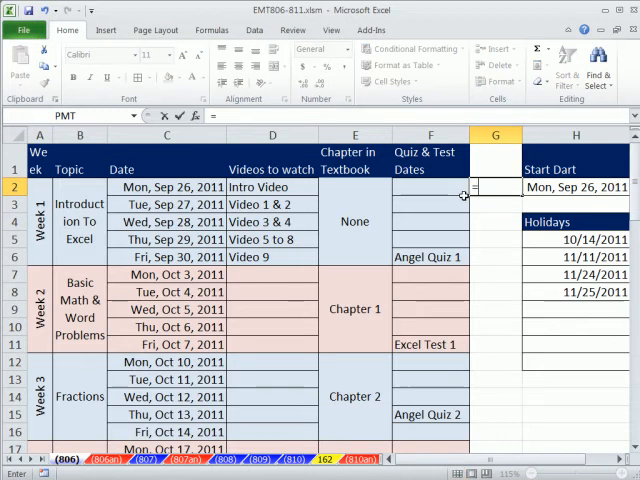
text(=net)
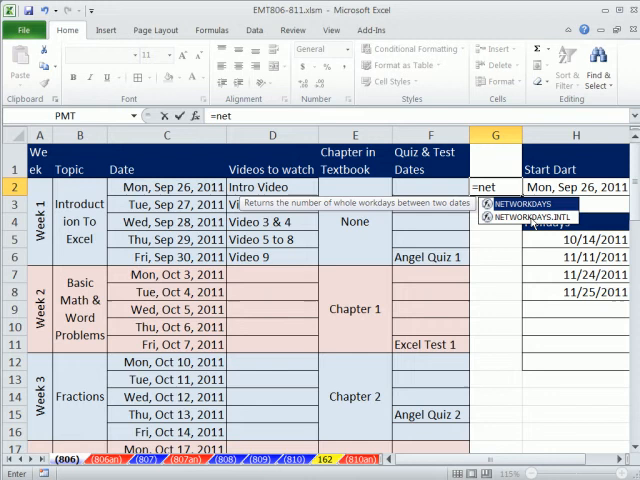
mouse_move(525, 218)
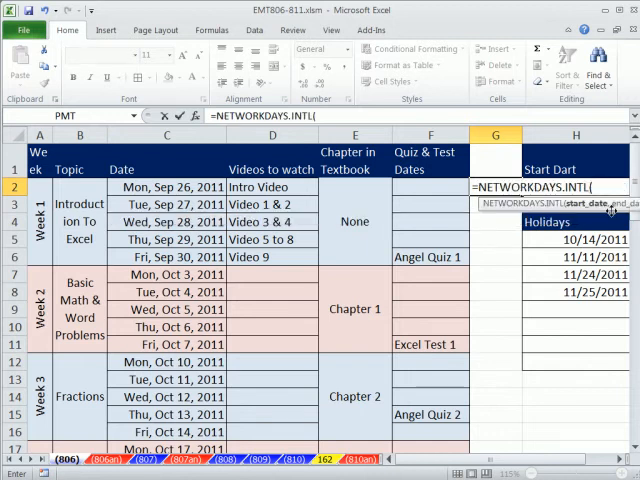
mouse_move(437, 234)
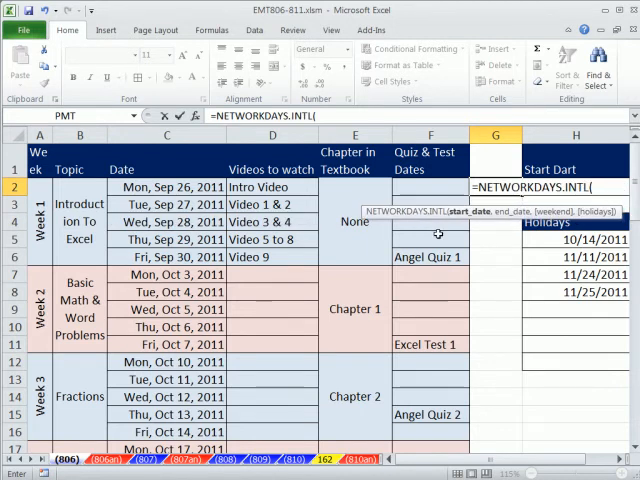
text(,)
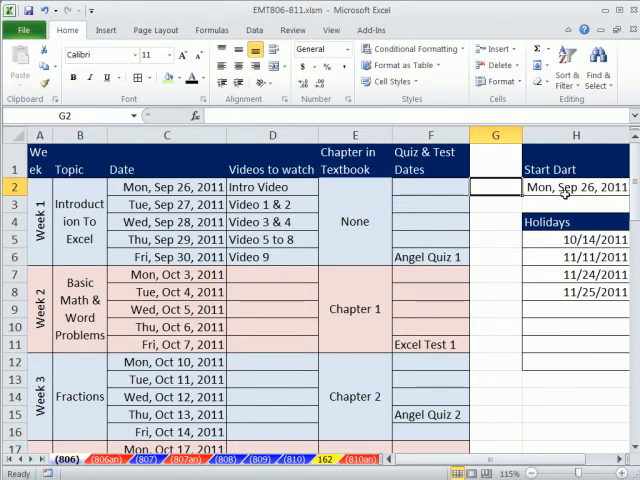
Step: Build =NETWORKDAYS(C2,C2,$H$5:$H$12) in G2 with an absolute holiday range
text(=n)
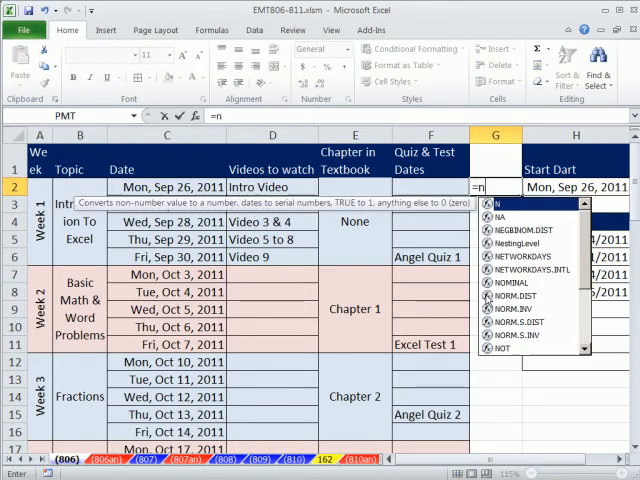
text(et)
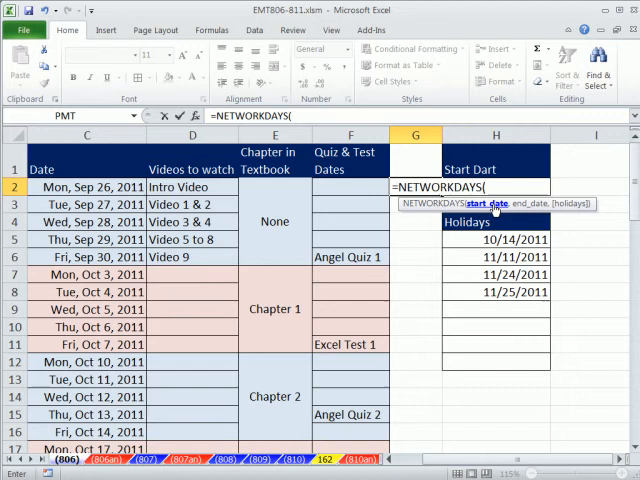
click(87, 187)
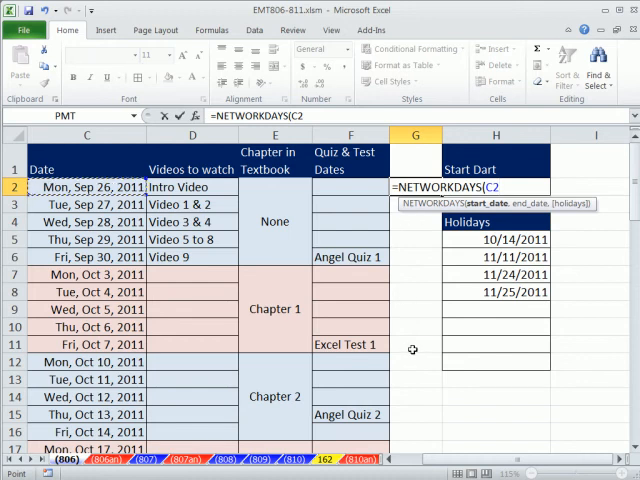
mouse_move(405, 336)
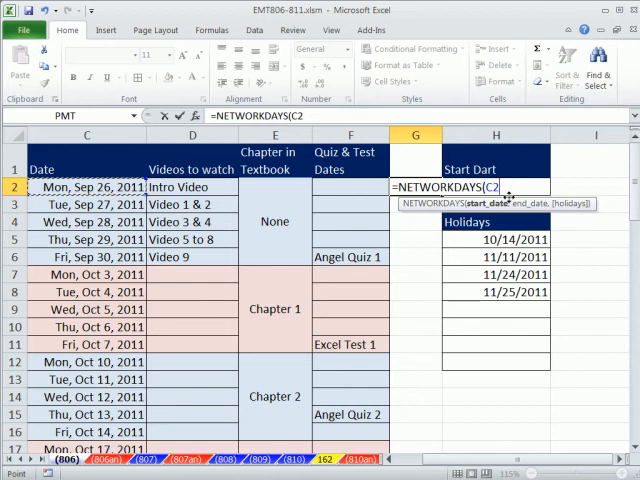
text(,C2)
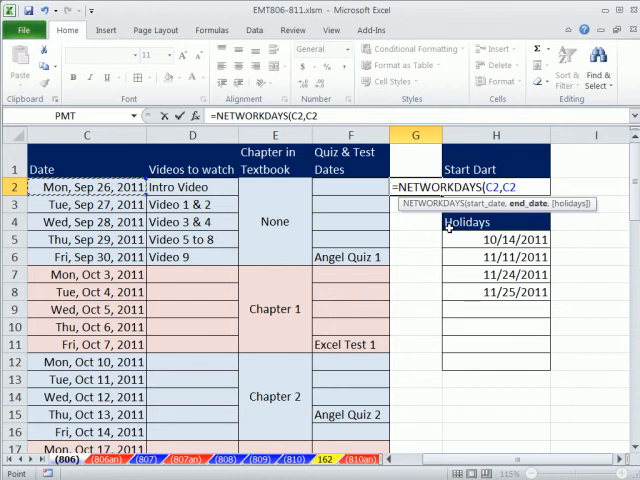
text(,)
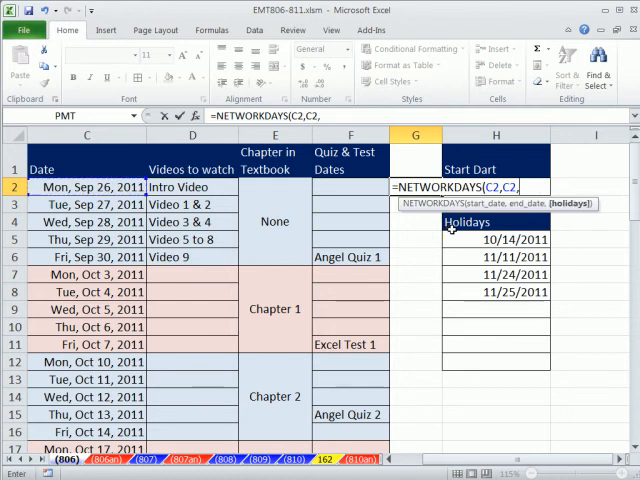
mouse_move(578, 210)
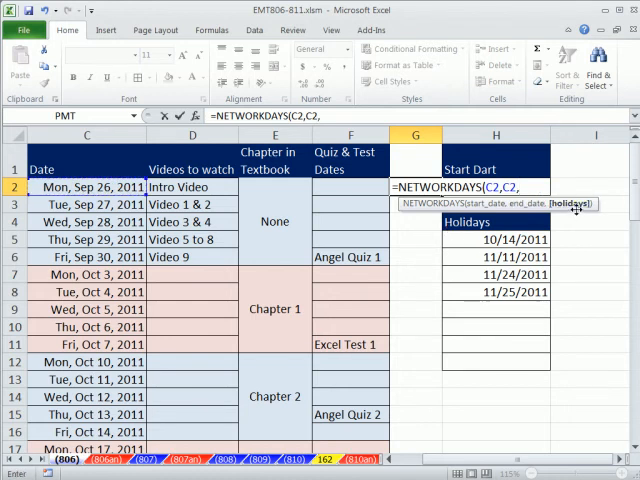
drag(494, 238, 494, 345)
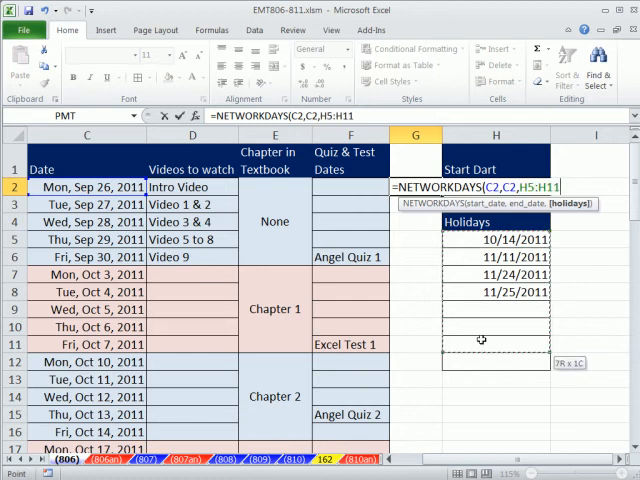
drag(495, 344, 495, 362)
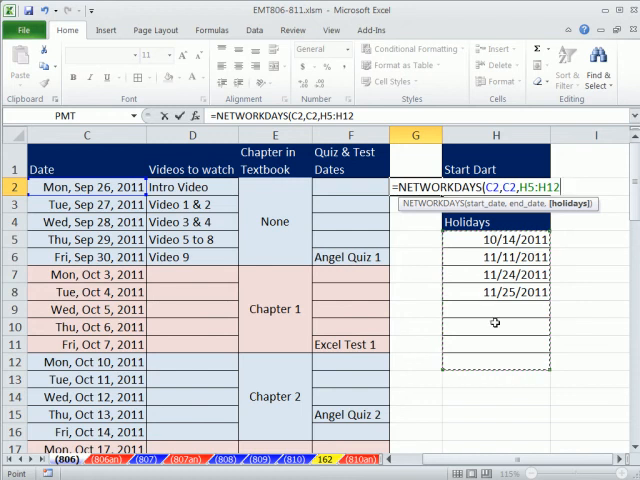
key(f4)
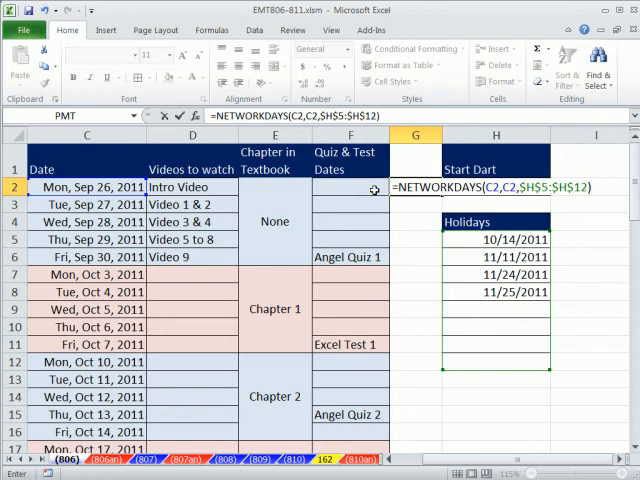
Step: Enter the workday formula in all selected G cells and check the 0 for Oct 14
key(Return)
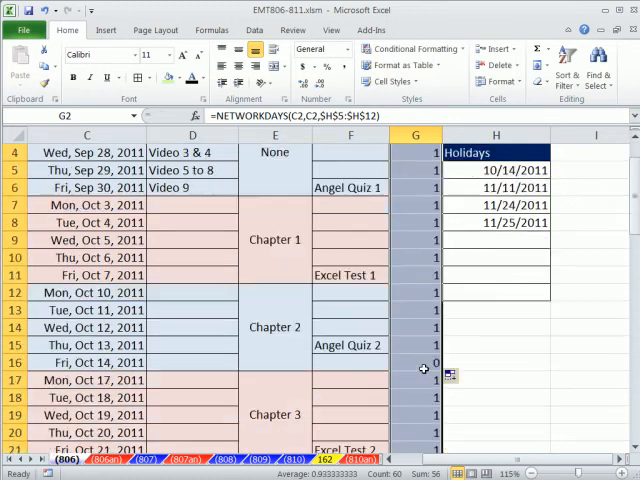
scroll(down, 3)
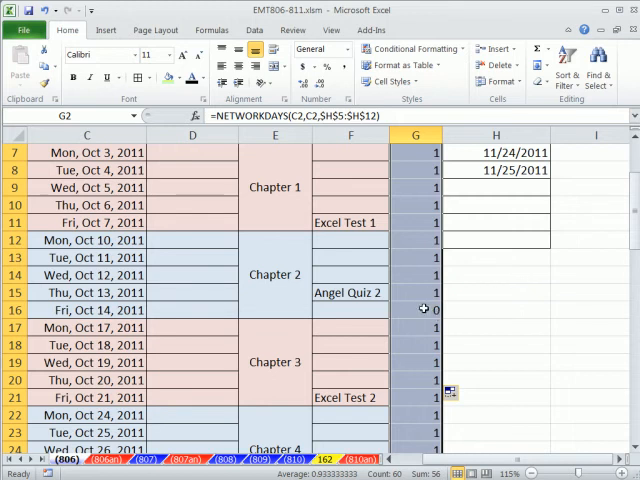
click(415, 309)
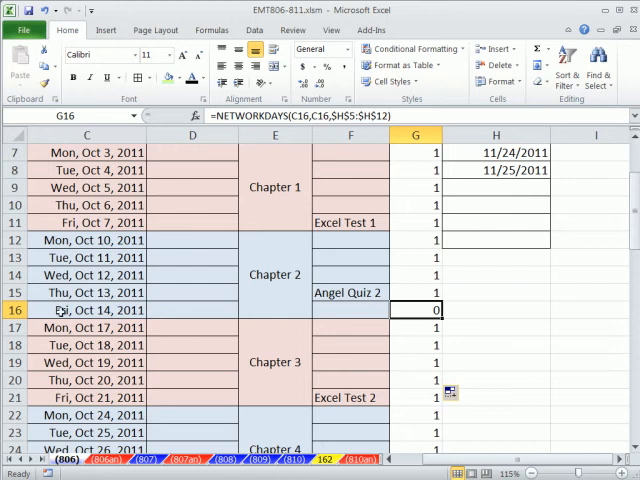
mouse_move(196, 331)
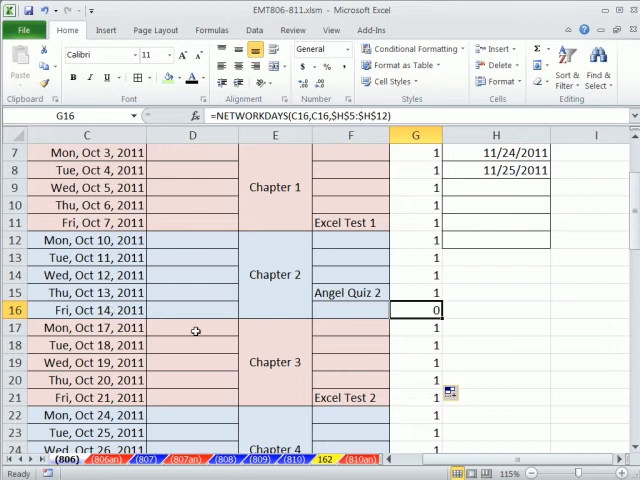
scroll(up, 3)
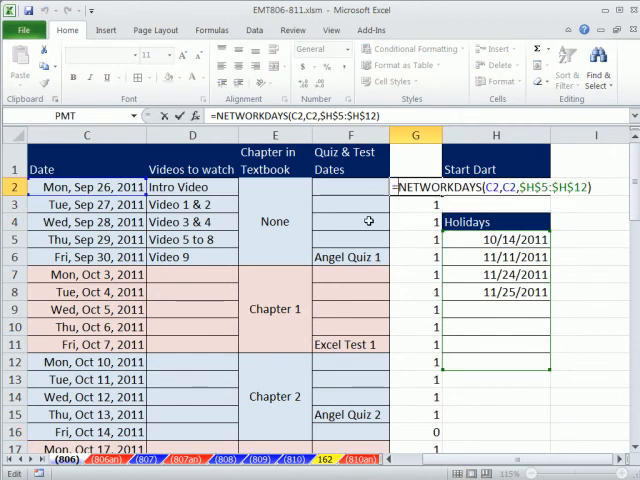
Step: Wrap G2's formula in NOT(), fill it down column G, and review the TRUE holiday rows
text(NOT()
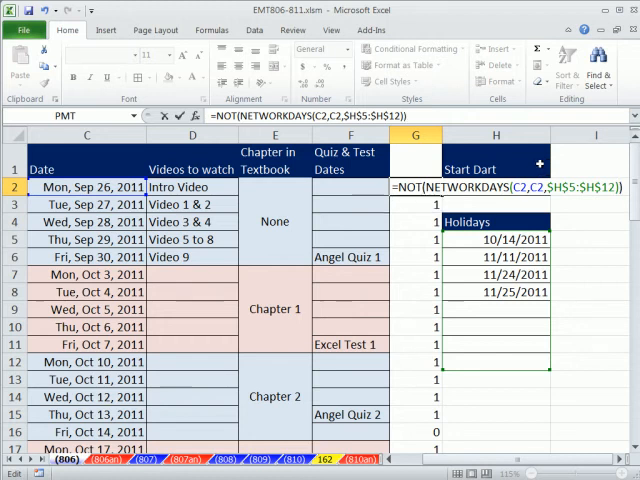
key(Return)
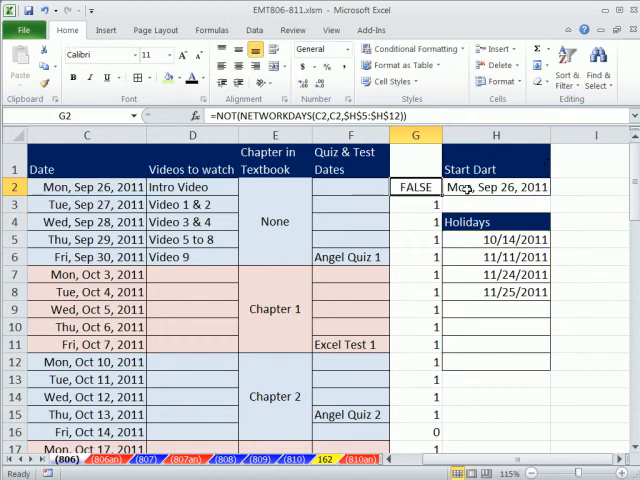
drag(414, 187, 414, 435)
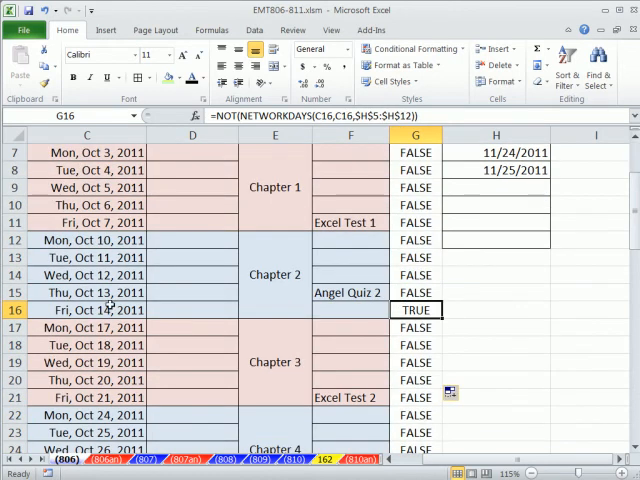
mouse_move(336, 345)
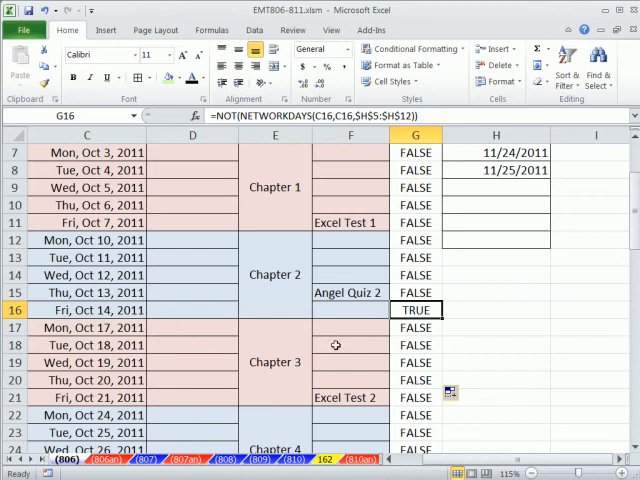
scroll(down, 3)
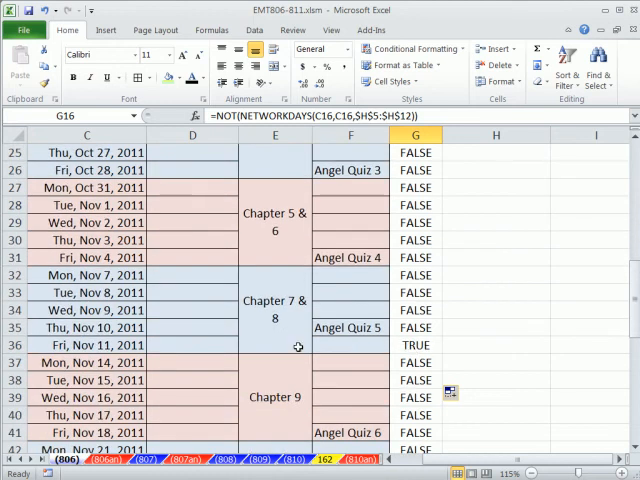
scroll(up, 3)
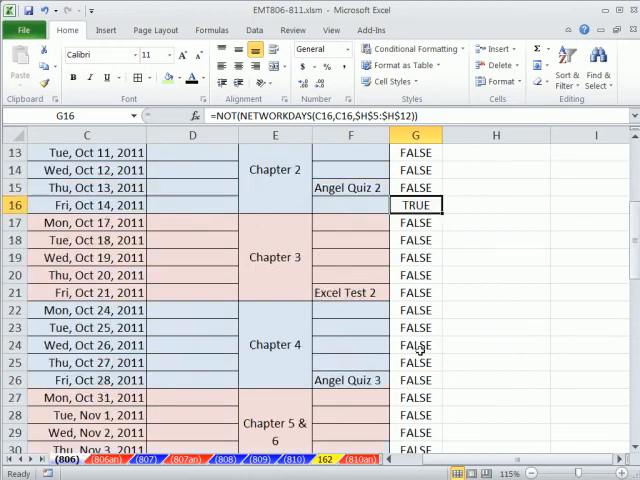
scroll(up, 3)
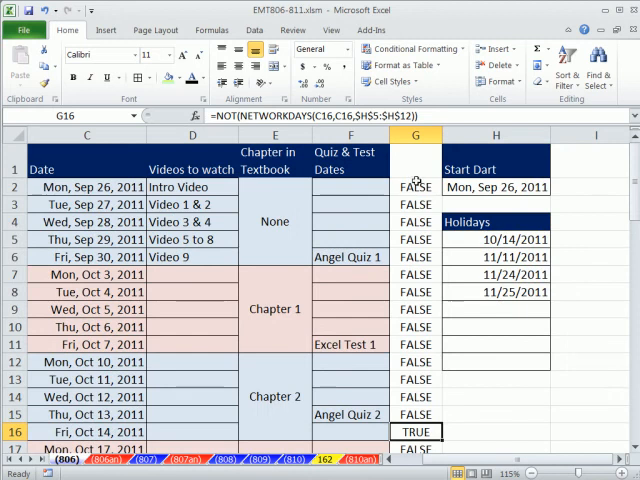
Step: Revisit G2's holiday check, then begin opening conditional formatting for the schedule dates
click(415, 186)
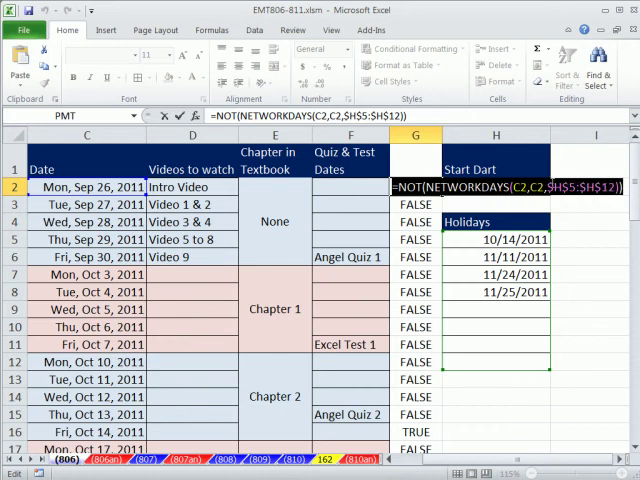
key(Return)
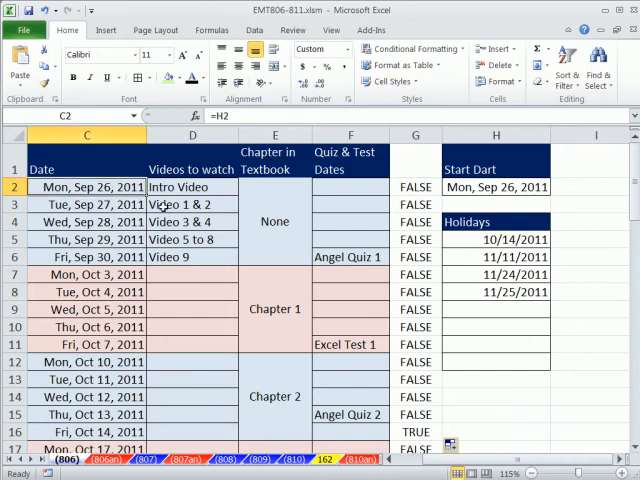
scroll(down, 3)
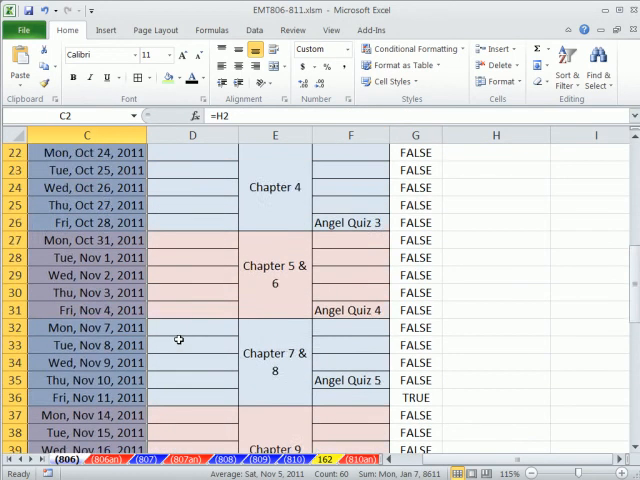
scroll(up, 3)
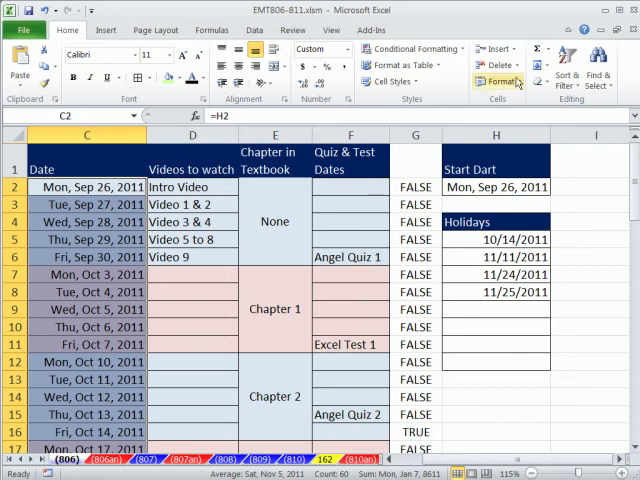
click(390, 81)
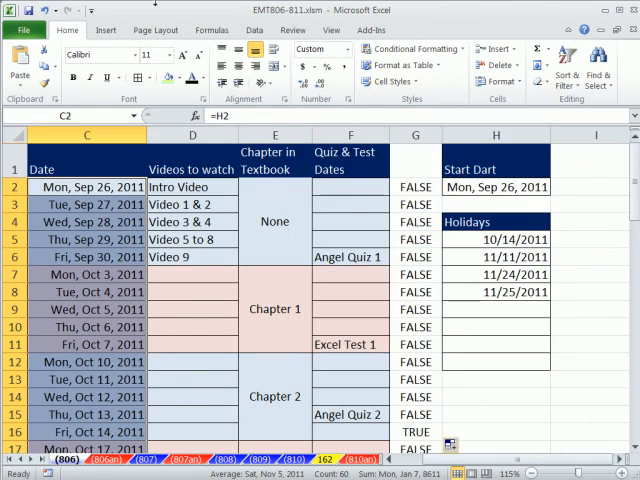
click(410, 48)
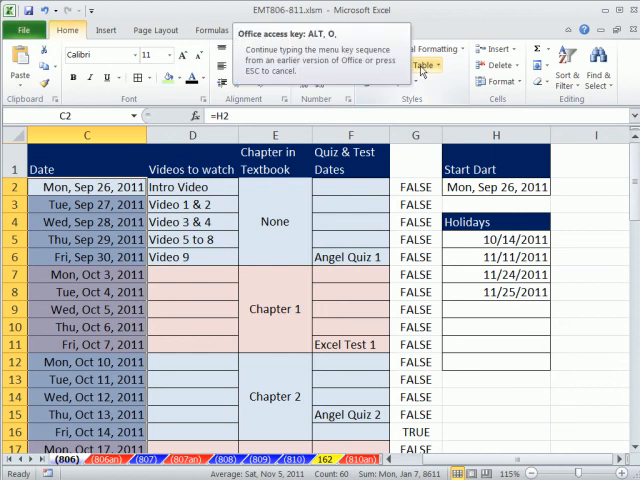
Step: Add a new rule using =NOT(NETWORKDAYS(C2,C2,$H$5:$H$12)) and bring up its format settings
click(410, 48)
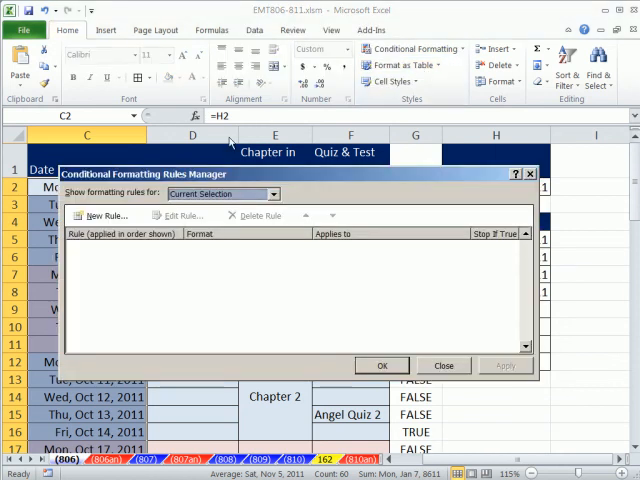
mouse_move(455, 55)
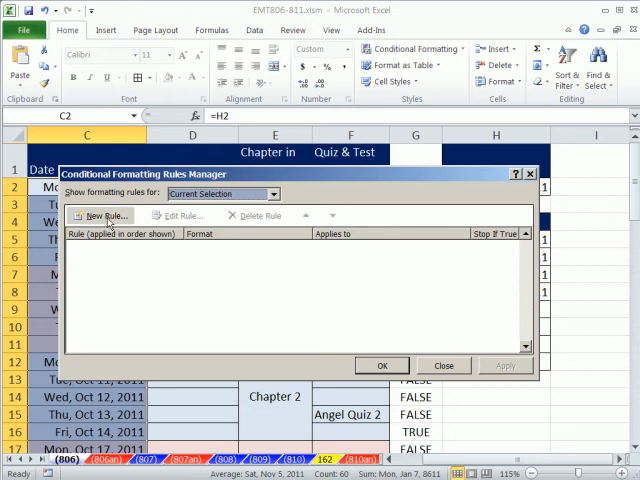
click(99, 216)
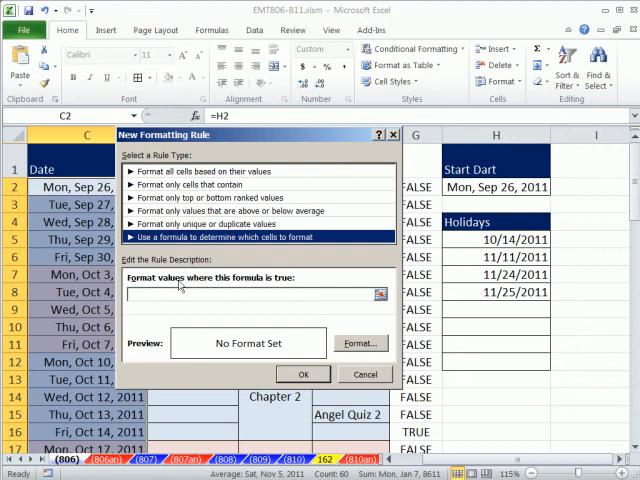
text(=NOT(NETWORKDAYS(C2,C2,$H$5:$H$12)))
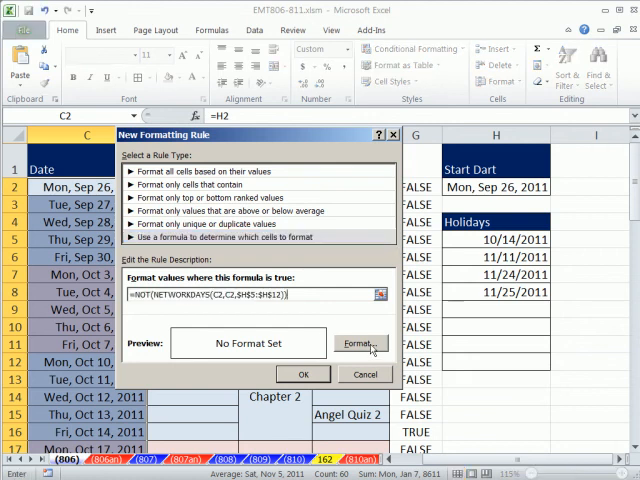
click(360, 344)
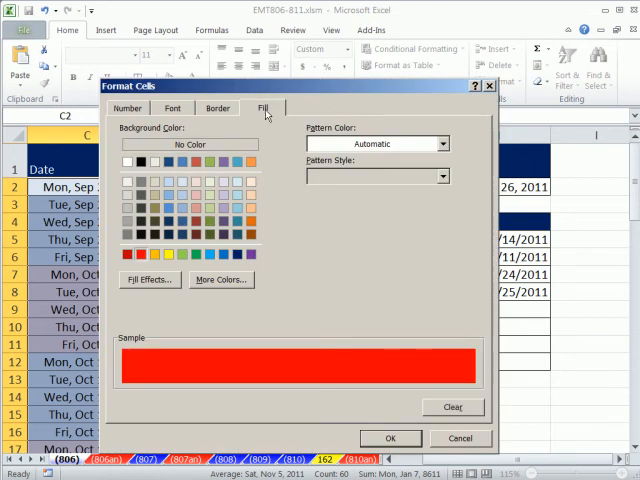
Step: Review the holiday rule's font options, then move on to its number format options
click(172, 108)
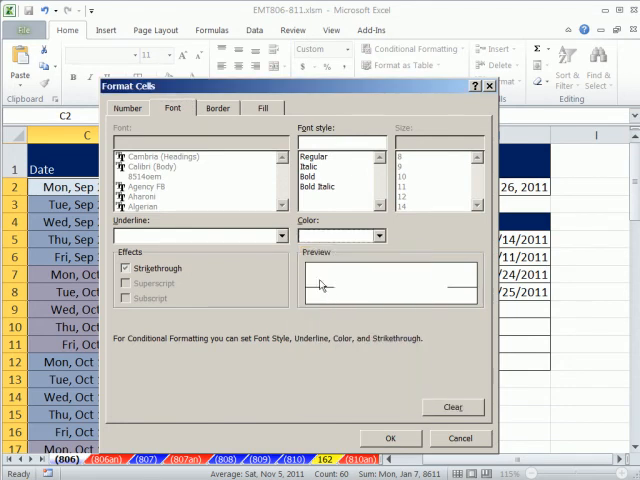
mouse_move(388, 96)
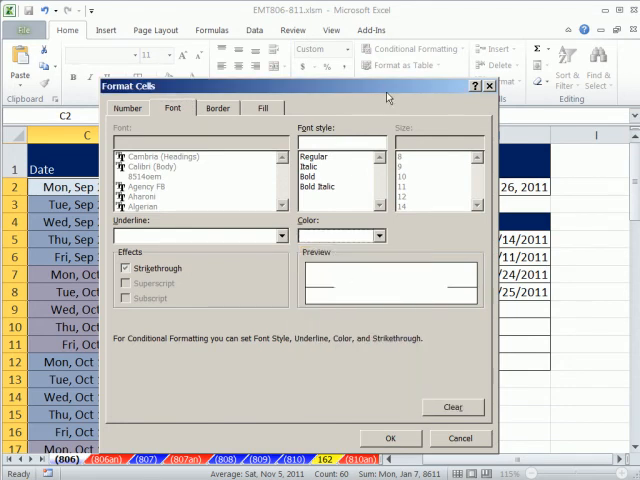
mouse_move(352, 173)
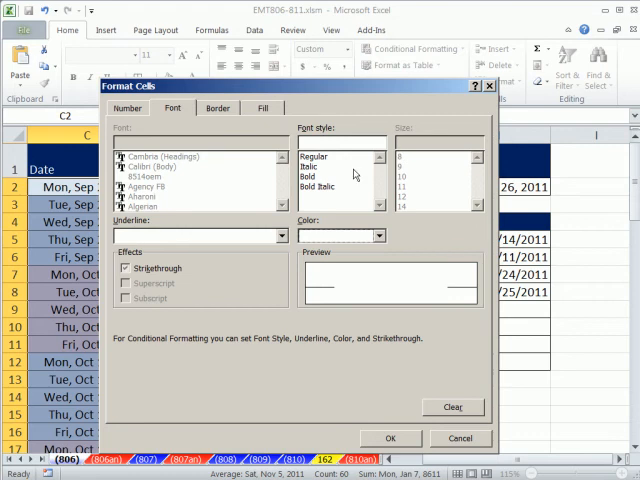
mouse_move(345, 202)
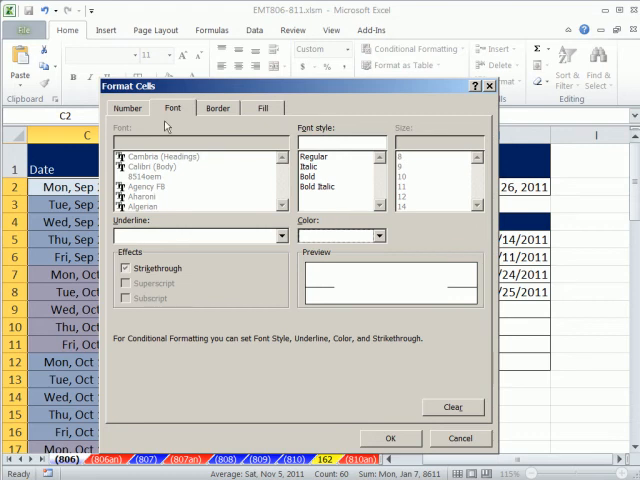
click(127, 108)
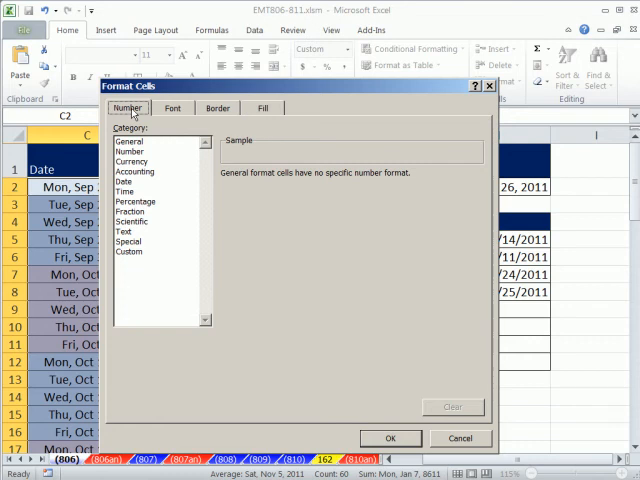
Step: Give the holiday rule a Custom number format of "Holiday"
click(129, 251)
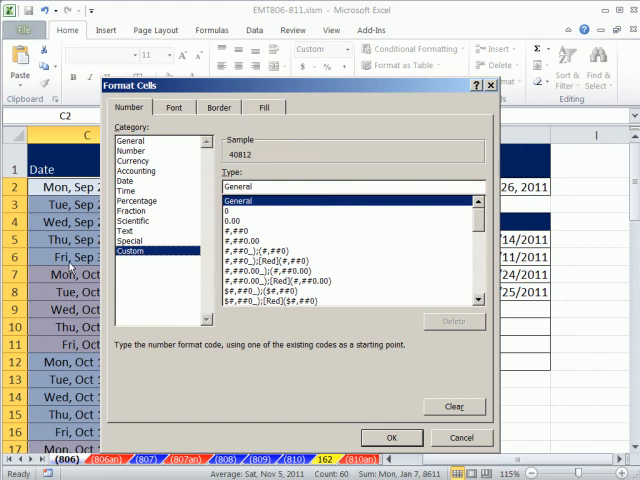
mouse_move(173, 131)
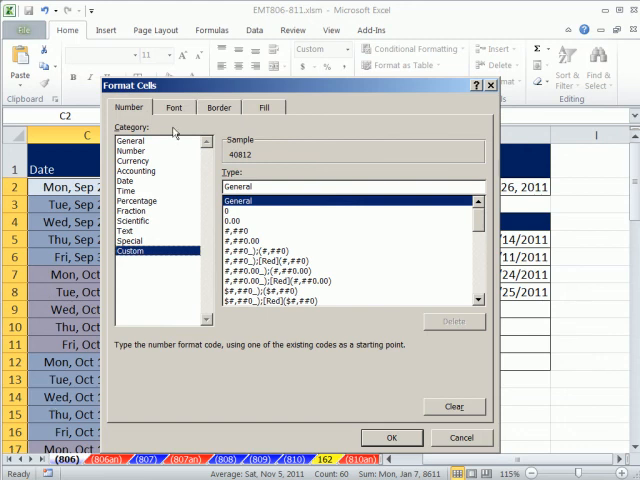
mouse_move(177, 311)
text(")
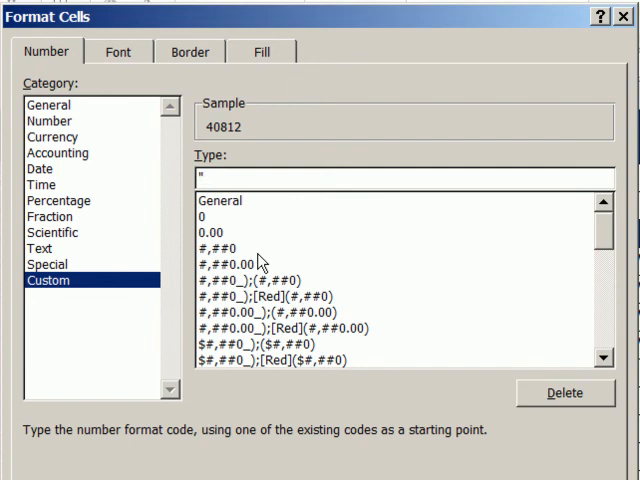
text(Holiday)
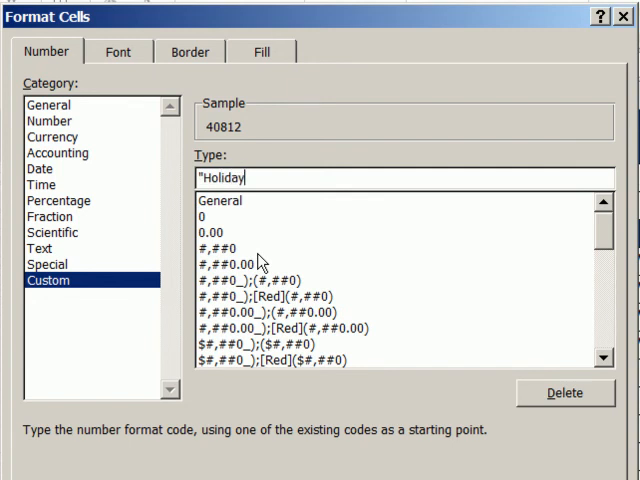
text(")
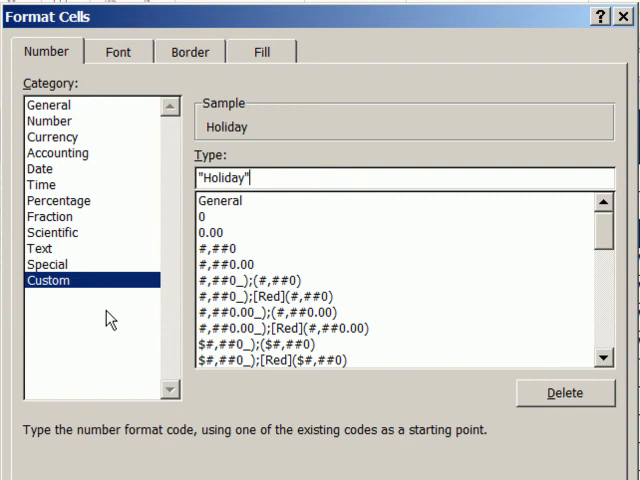
mouse_move(207, 197)
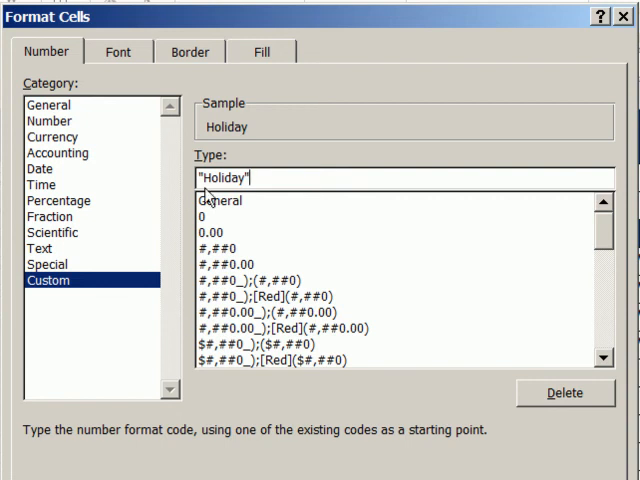
mouse_move(235, 237)
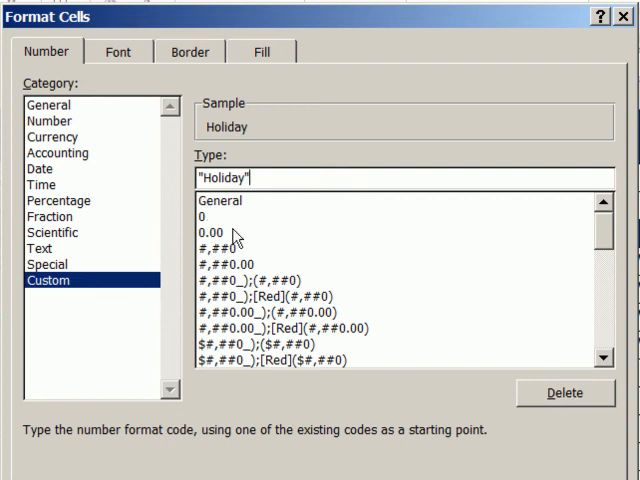
mouse_move(217, 218)
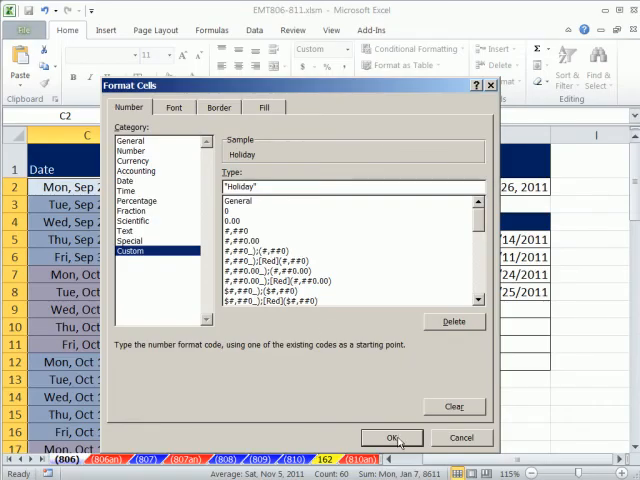
Step: Confirm all three dialogs so Oct 14 and Nov 11 read Holiday in red
click(392, 438)
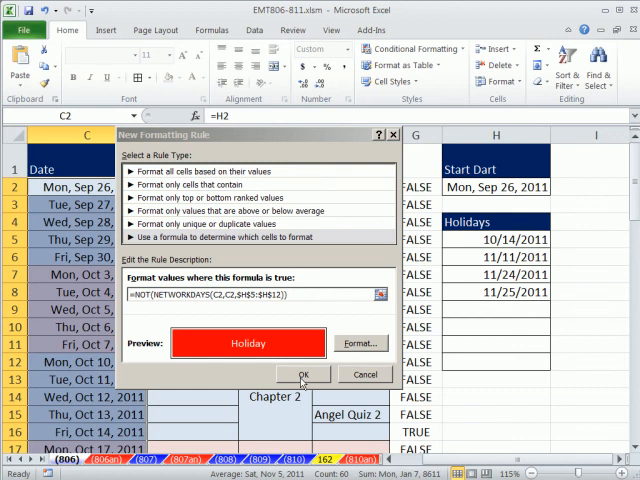
click(304, 374)
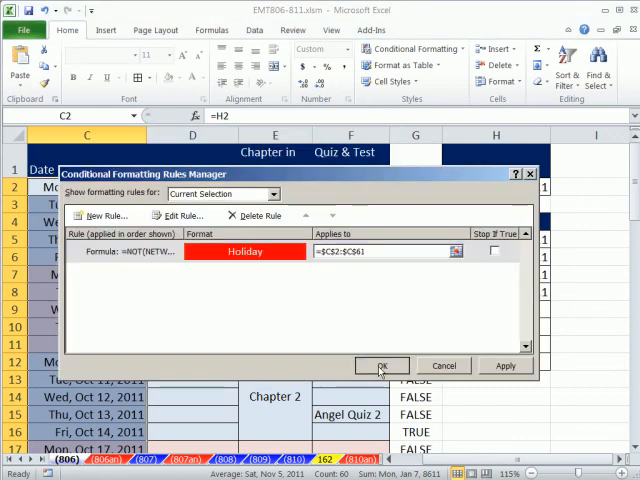
click(380, 365)
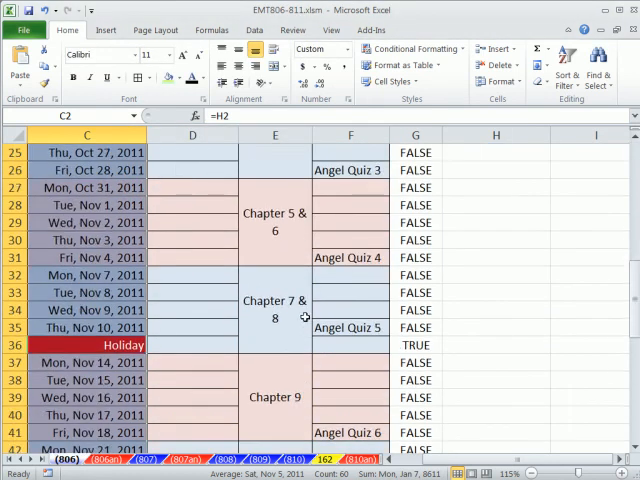
scroll(up, 3)
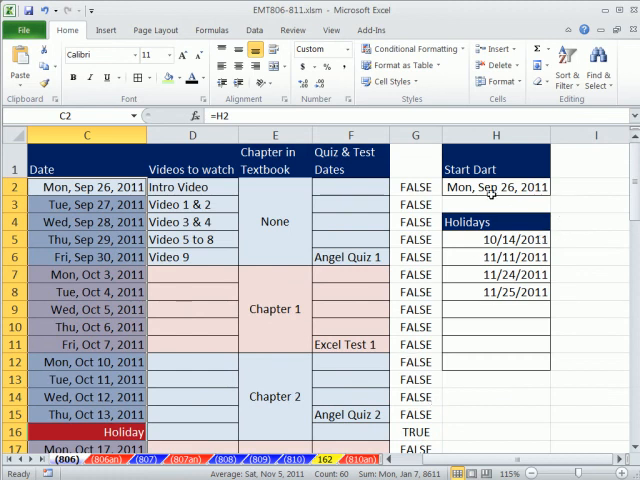
click(495, 257)
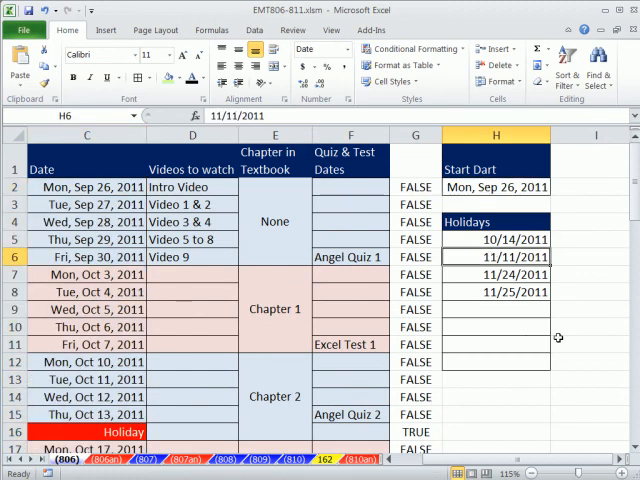
mouse_move(528, 336)
text(9)
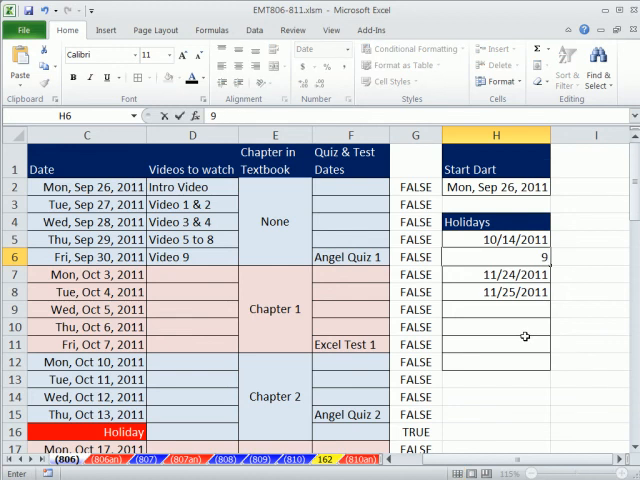
text(2)
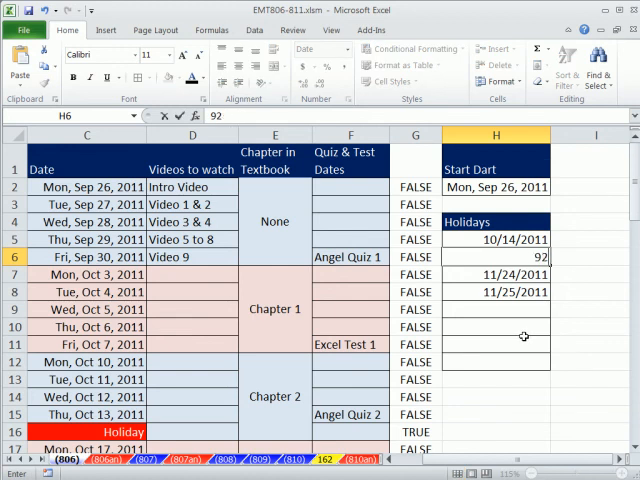
text(9/28/2011)
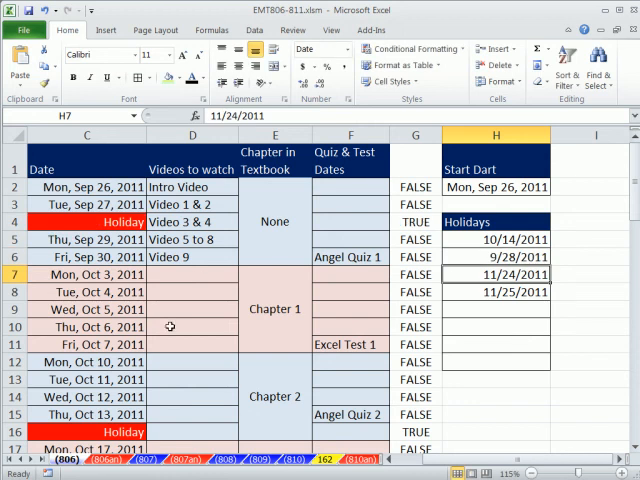
mouse_move(154, 309)
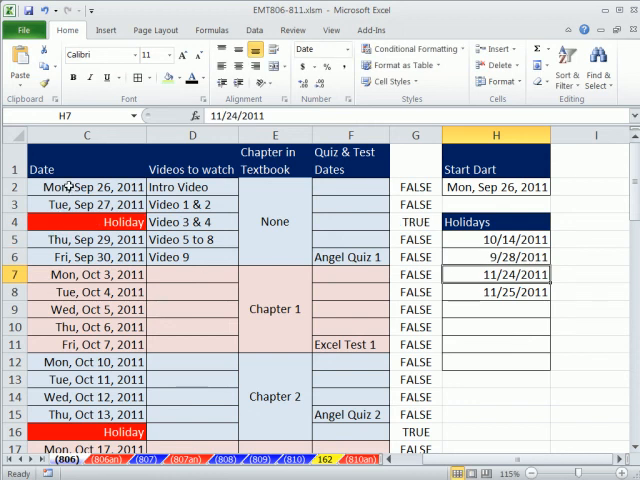
Step: Select the schedule dates C2 through C61 and open Format Cells
click(87, 187)
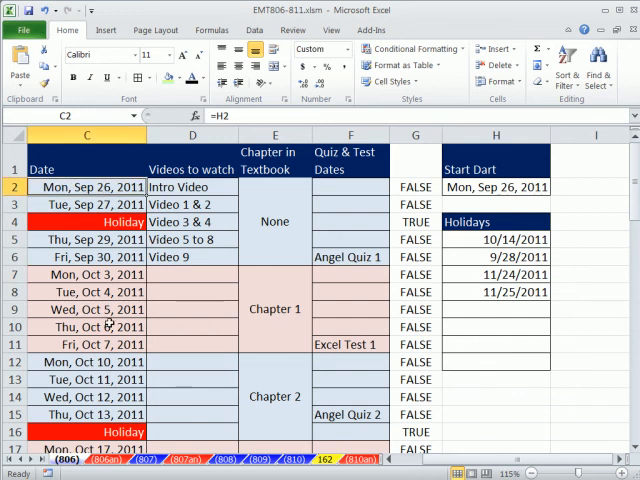
mouse_move(87, 222)
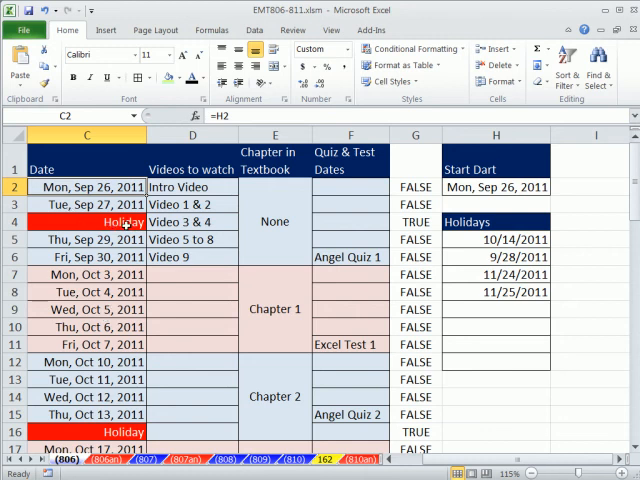
mouse_move(412, 49)
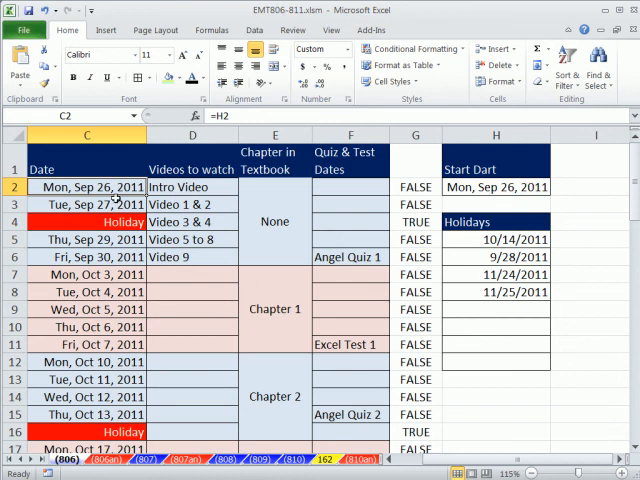
scroll(down, 3)
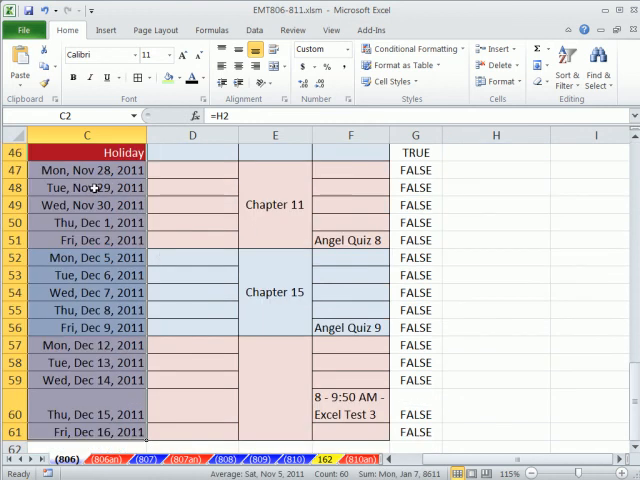
scroll(up, 3)
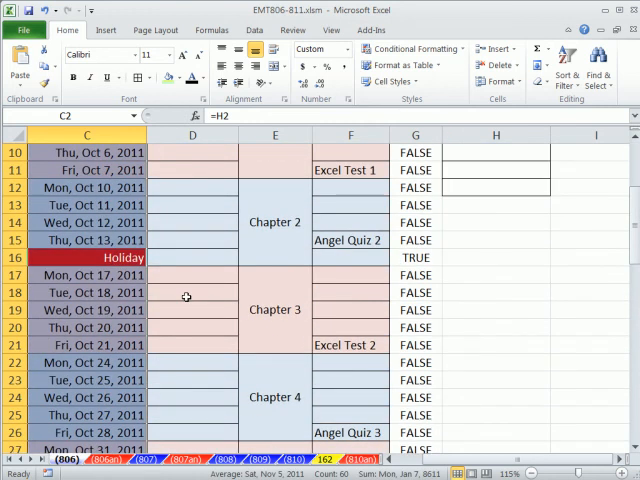
scroll(up, 3)
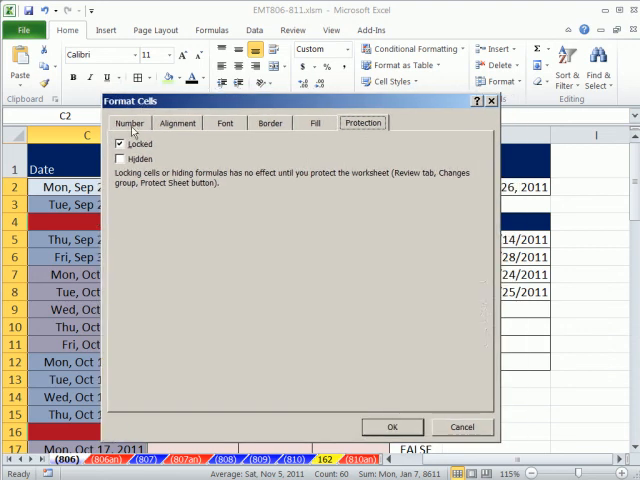
Step: Show the Custom category on the Number tab with an empty format code
click(132, 122)
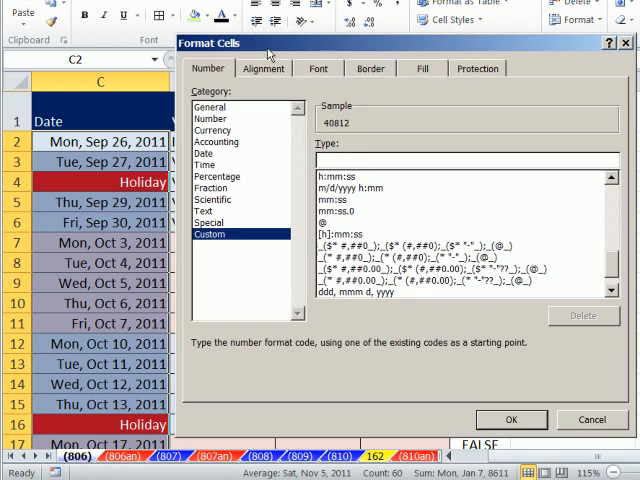
mouse_move(315, 97)
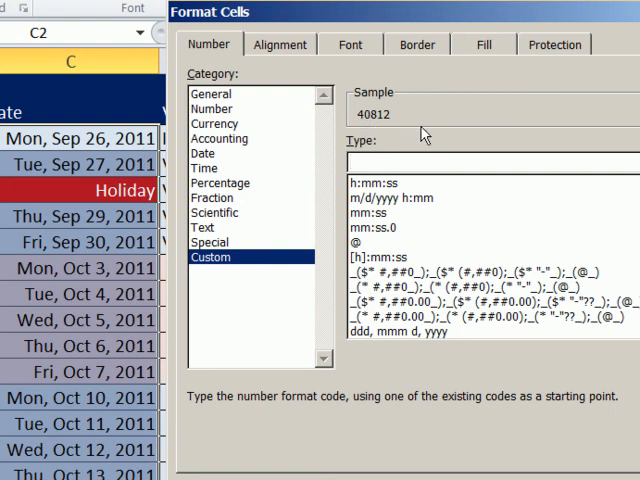
mouse_move(410, 140)
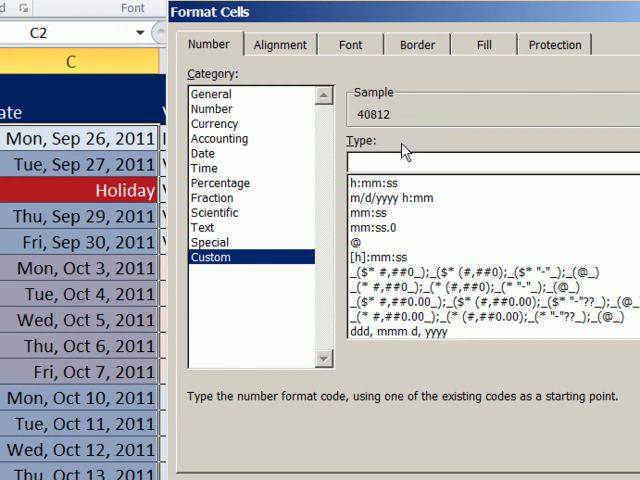
Step: Type the custom code "ddd, mmm" so the sample reads Mon, Sep
text(d)
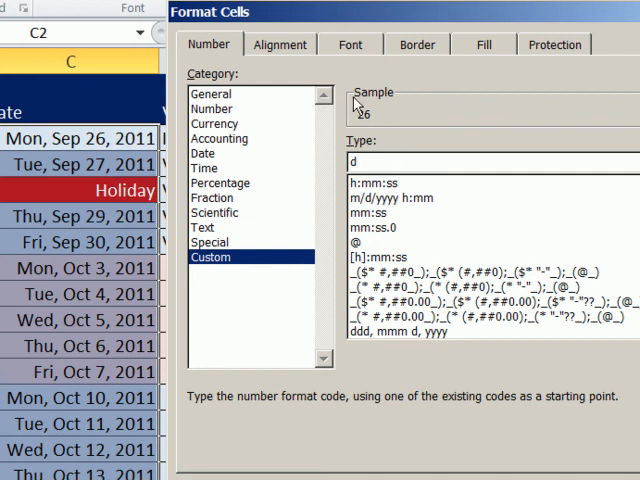
text(d)
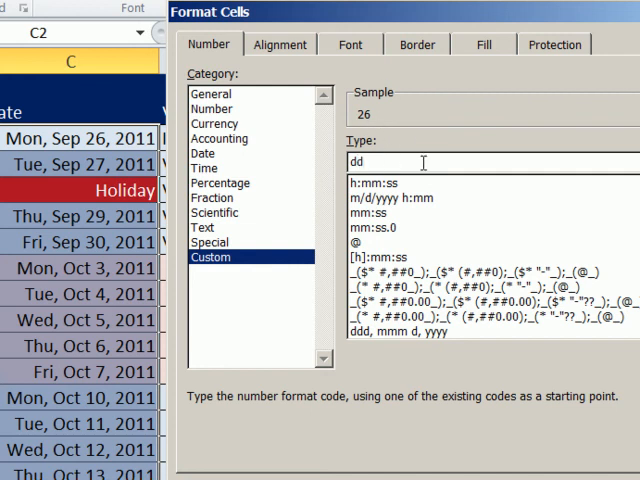
text(dd)
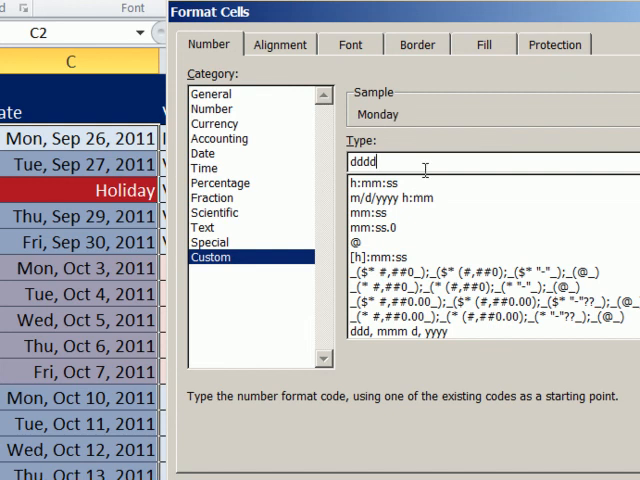
mouse_move(543, 240)
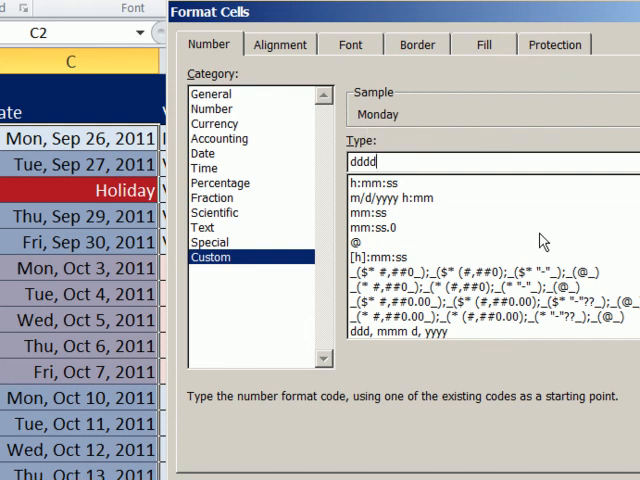
key(Backspace)
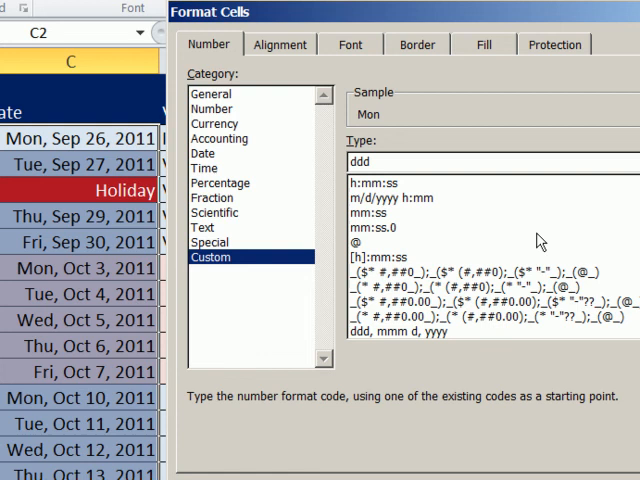
text(, m)
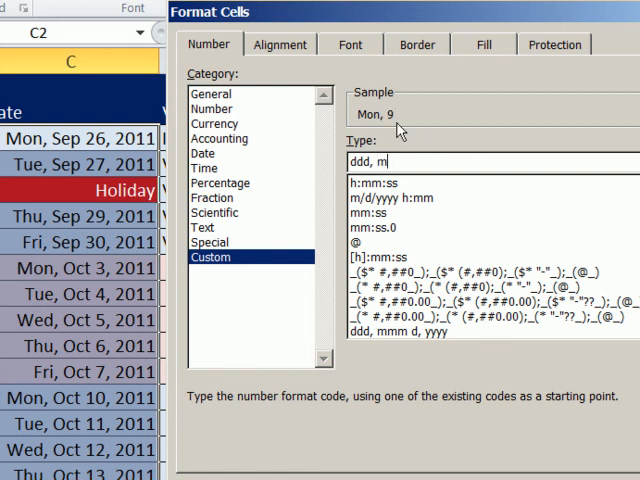
text(m)
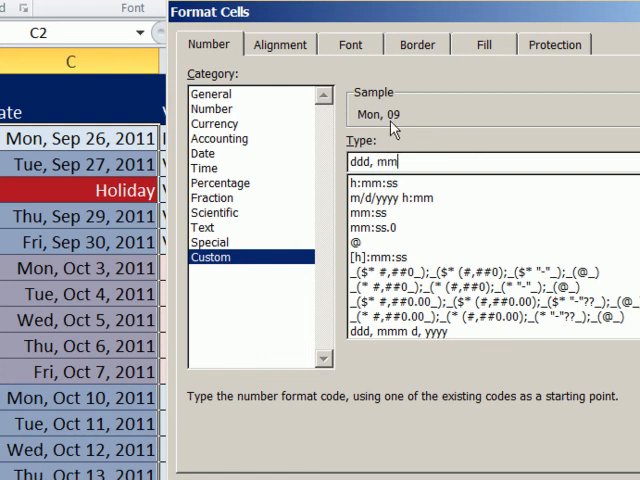
text(m)
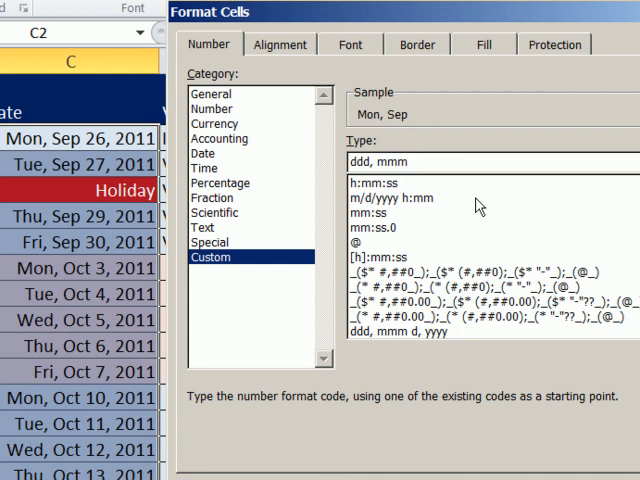
Step: Finish the code as "ddd, mmm d, yyy" and apply it, showing Mon, Sep 26, 2011
text(d)
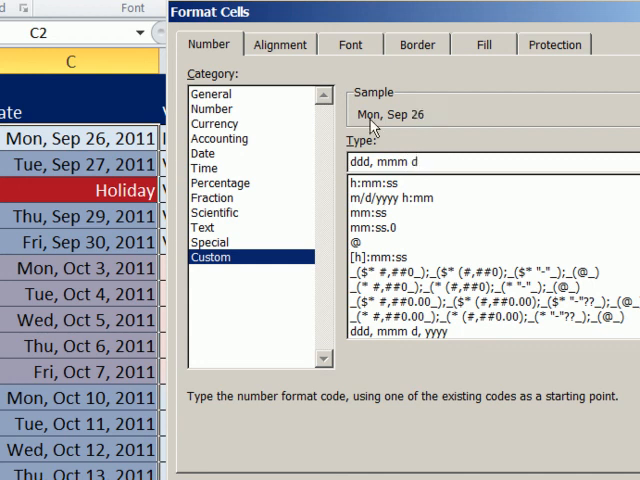
mouse_move(445, 155)
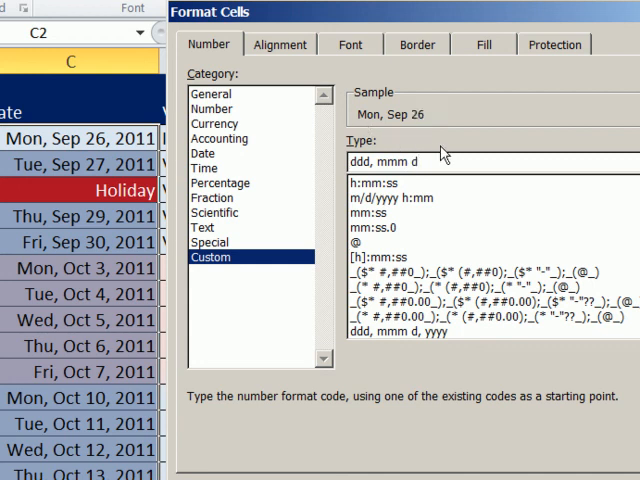
text(,y)
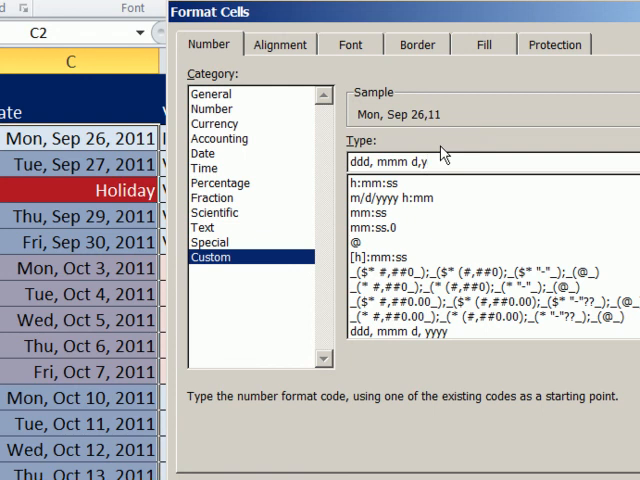
text(yyy)
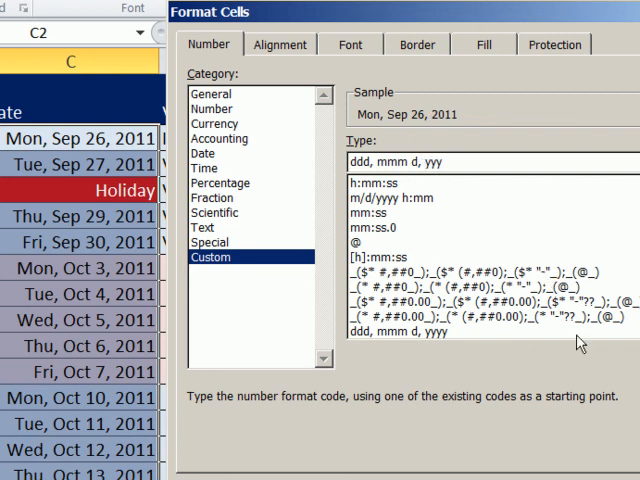
mouse_move(258, 280)
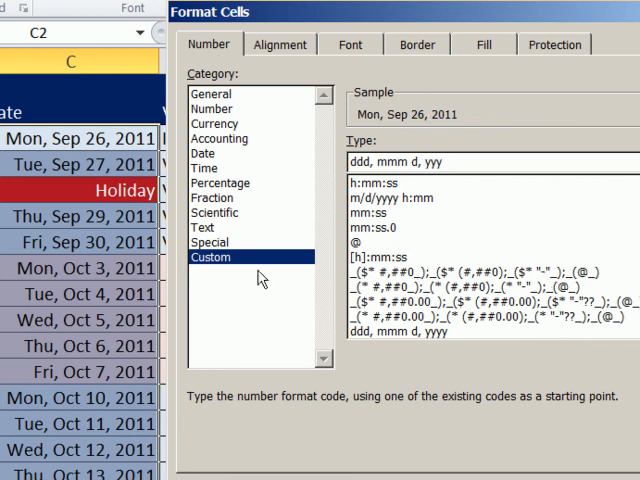
mouse_move(225, 68)
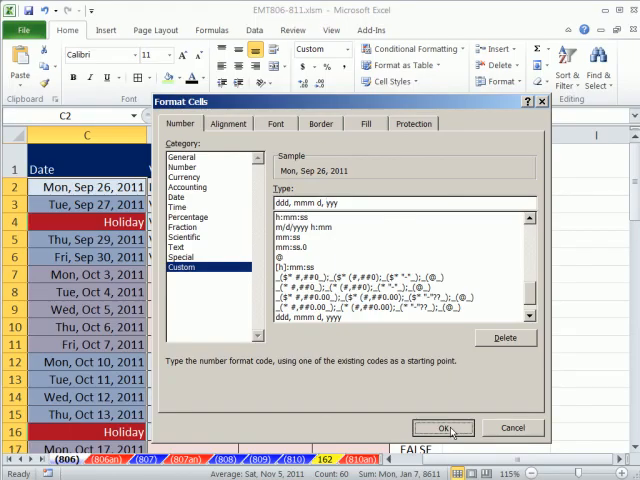
click(444, 427)
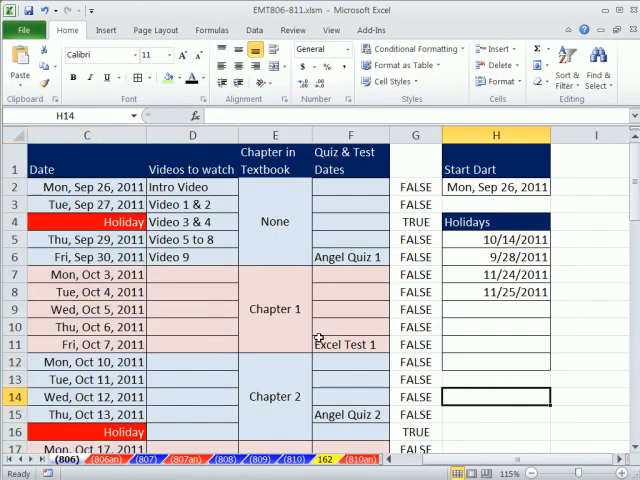